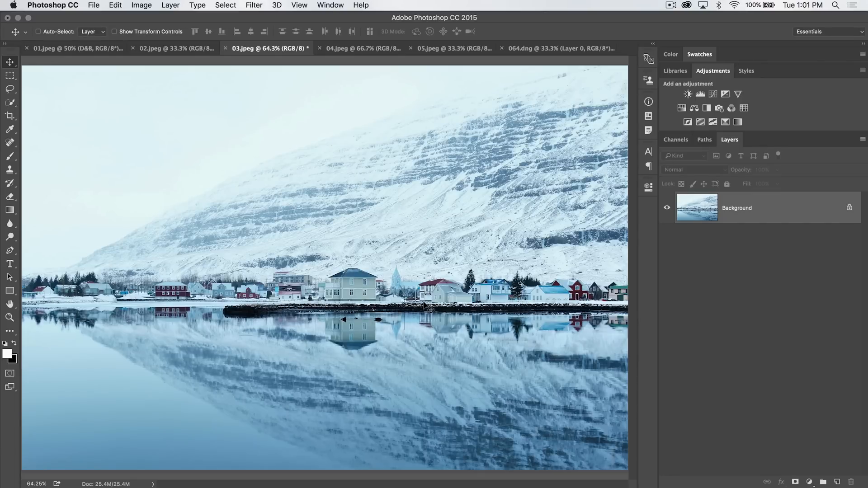
pyautogui.moveTo(372, 195)
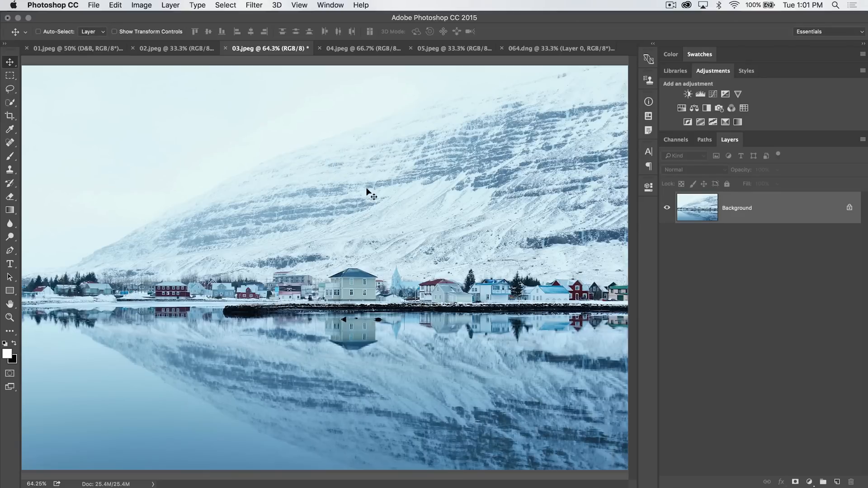
pyautogui.moveTo(66, 242)
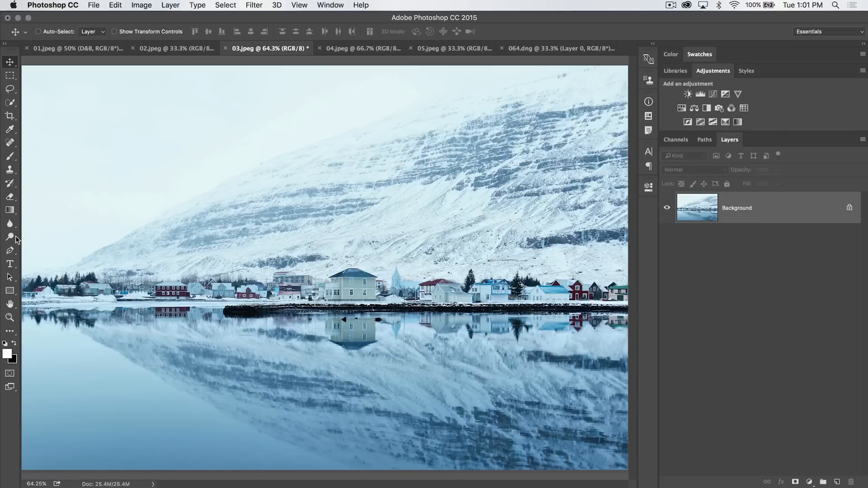
# Select the Dodge tool briefly, then switch to the Pen tool for drawing paths
pyautogui.click(10, 237)
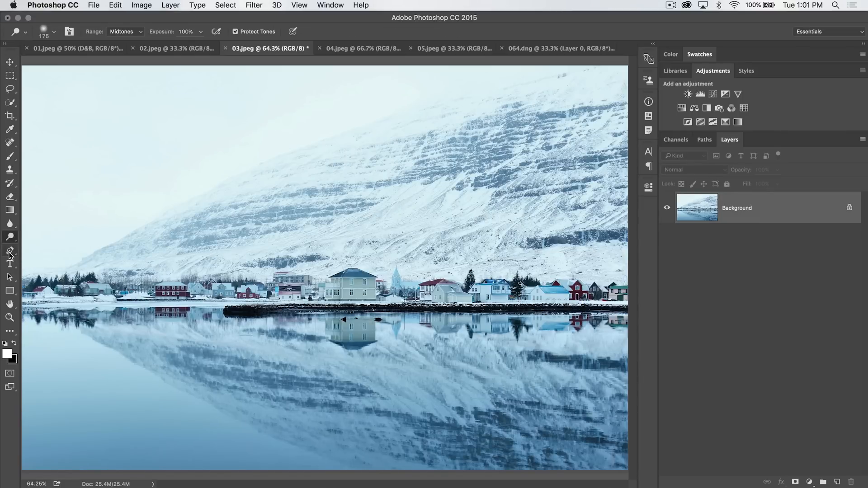
pyautogui.click(10, 250)
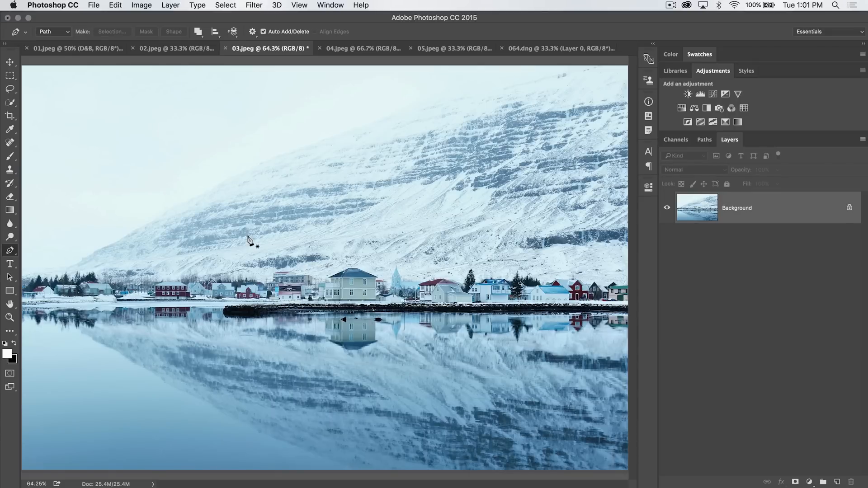
pyautogui.moveTo(271, 250)
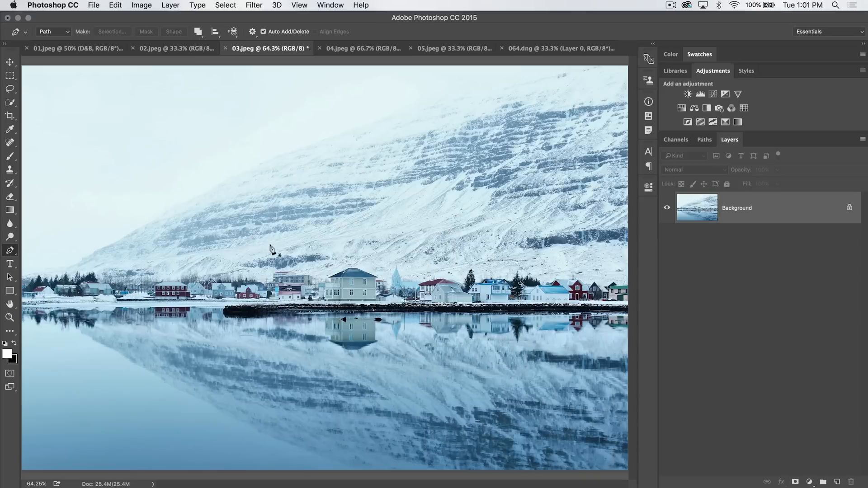
pyautogui.moveTo(456, 335)
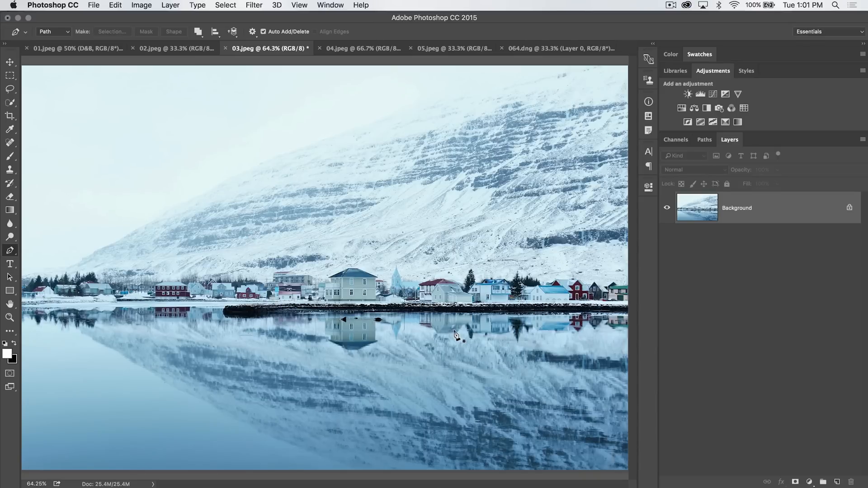
pyautogui.moveTo(457, 310)
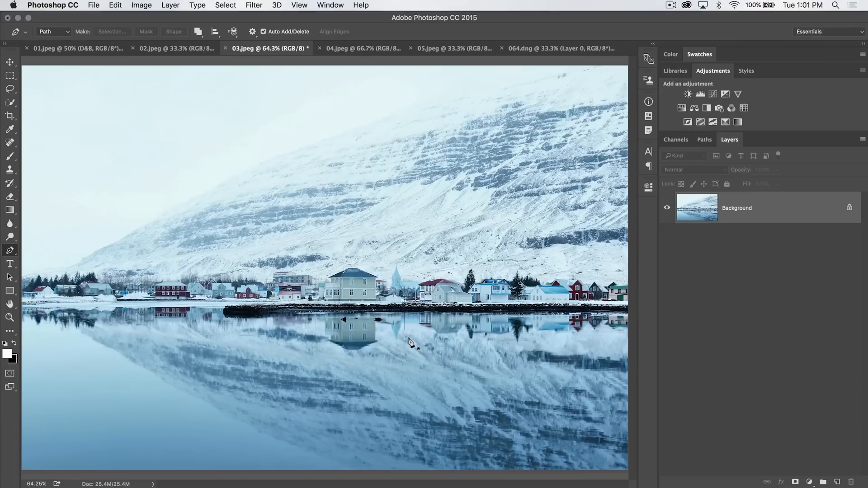
pyautogui.moveTo(166, 115)
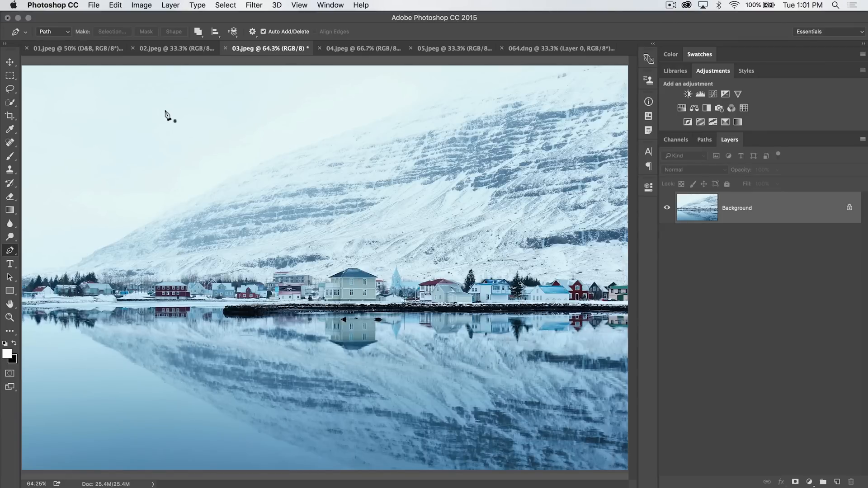
# Draw a freehand loop over the mountain with the Freeform Pen and confirm the Work Path
pyautogui.click(10, 250)
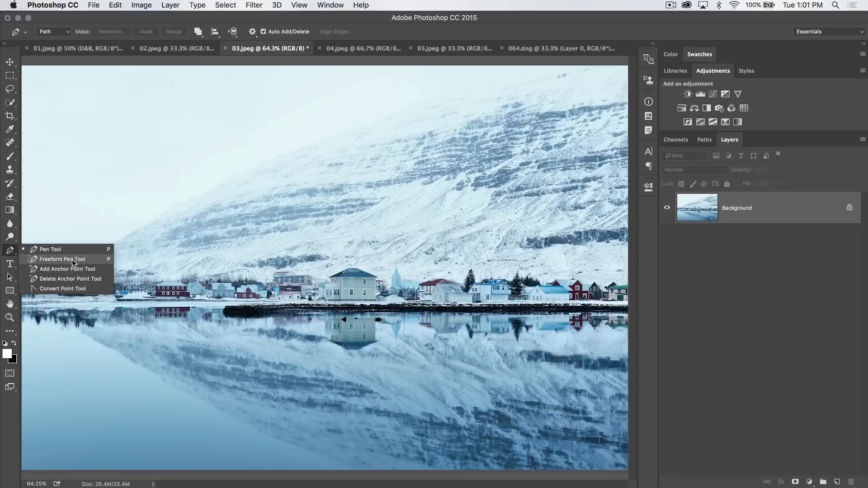
pyautogui.moveTo(67, 269)
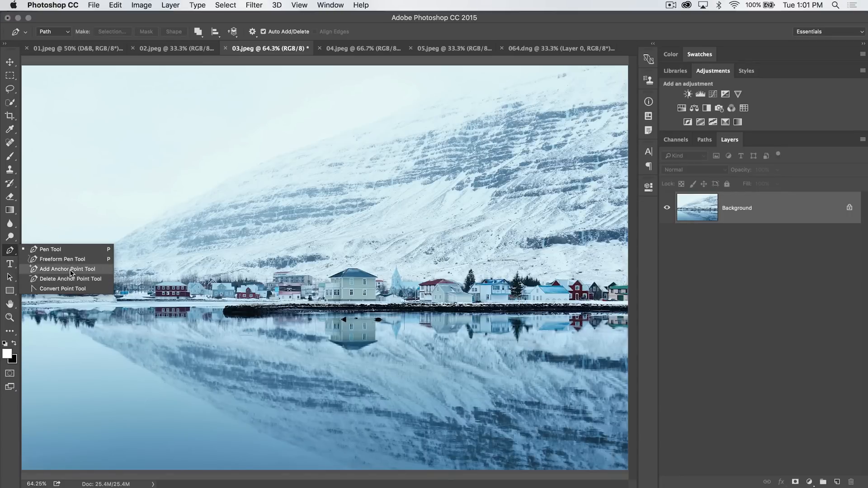
pyautogui.moveTo(69, 279)
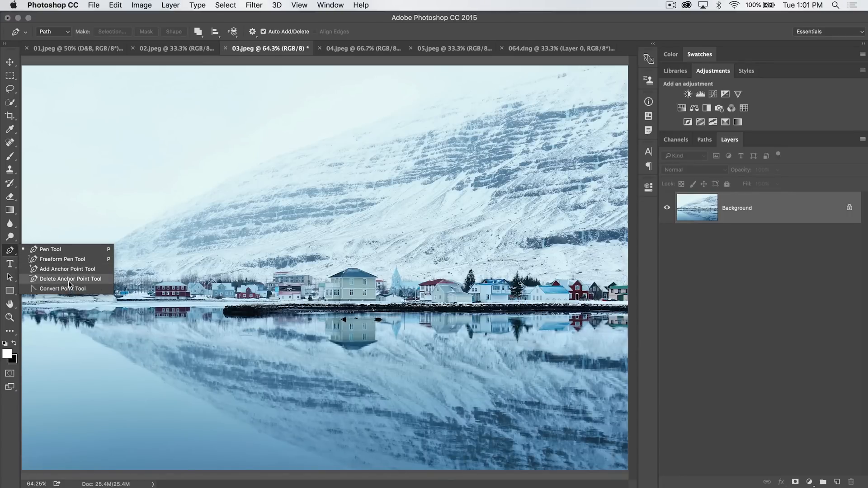
pyautogui.moveTo(65, 259)
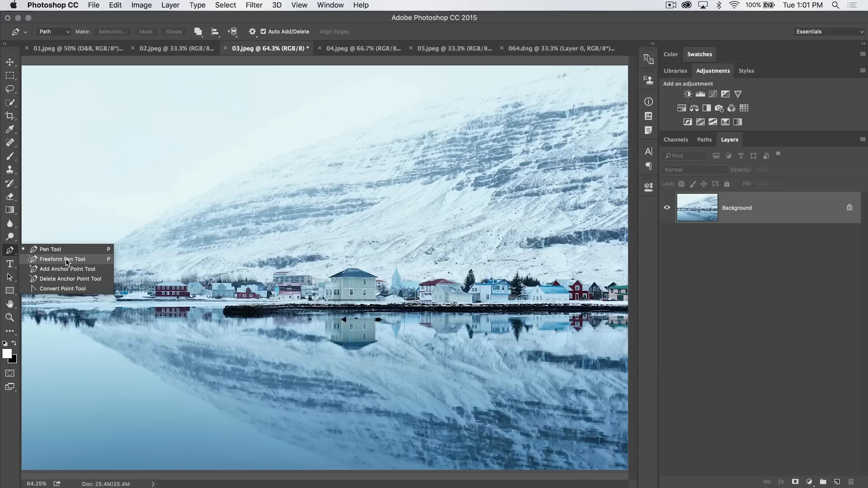
pyautogui.click(63, 259)
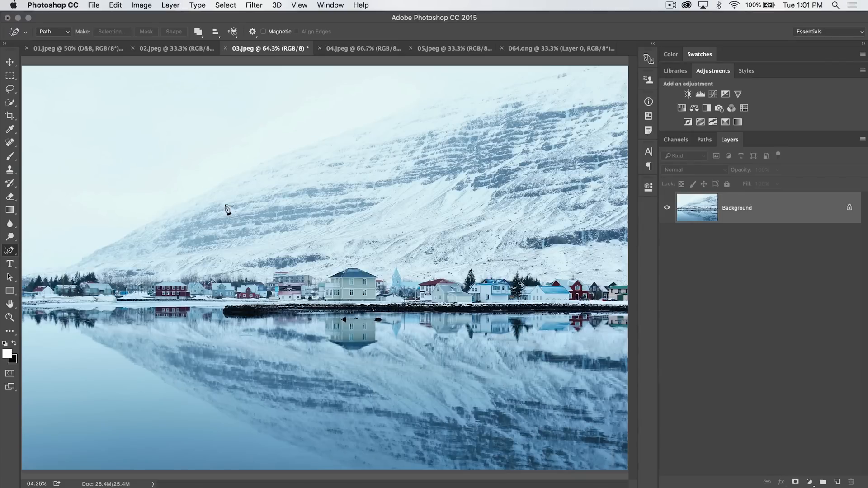
pyautogui.click(333, 260)
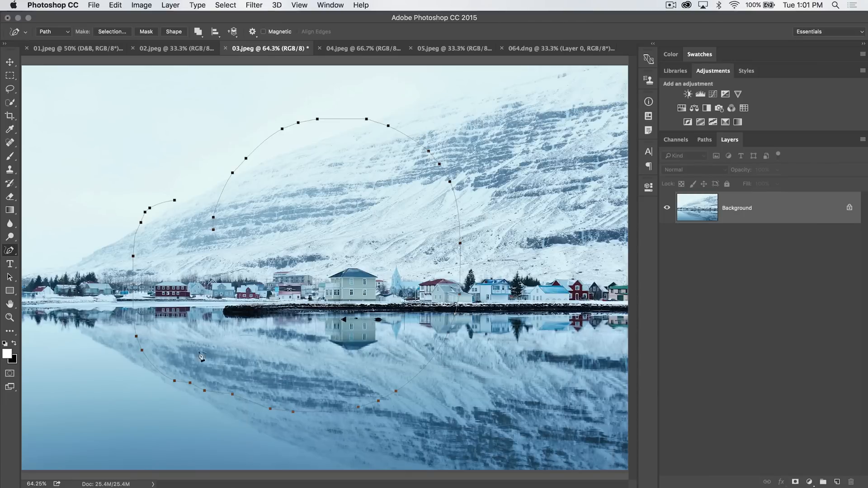
pyautogui.click(703, 138)
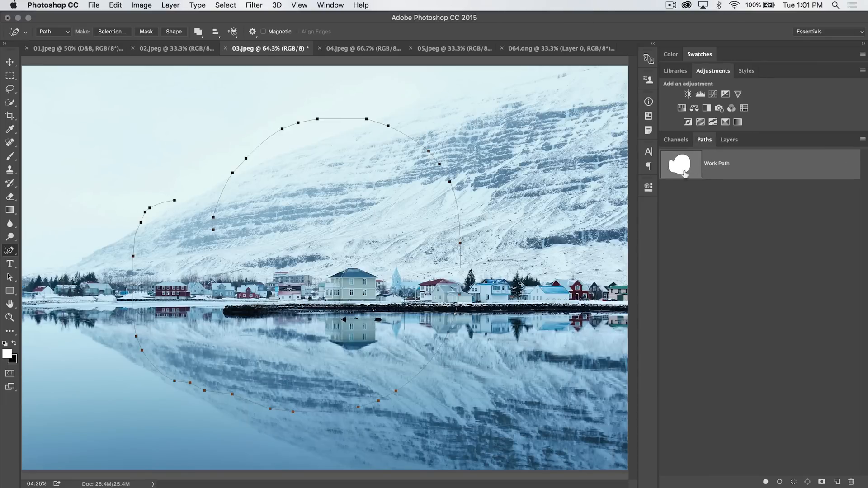
pyautogui.moveTo(788, 200)
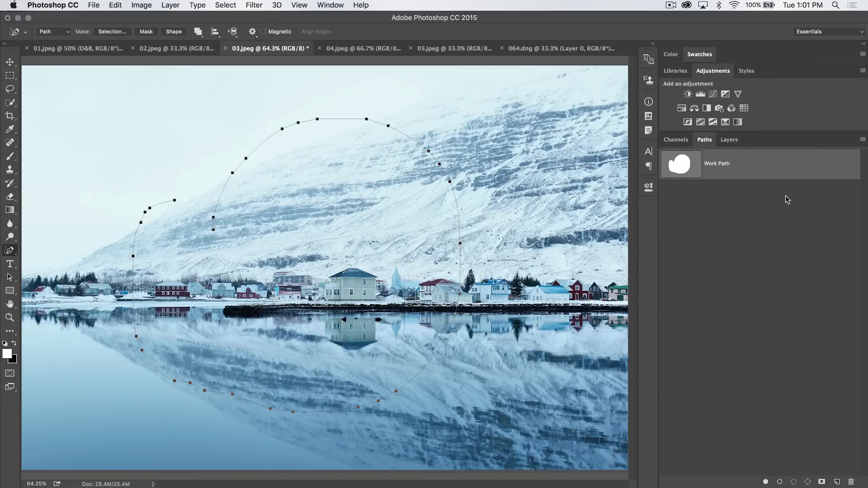
pyautogui.click(729, 140)
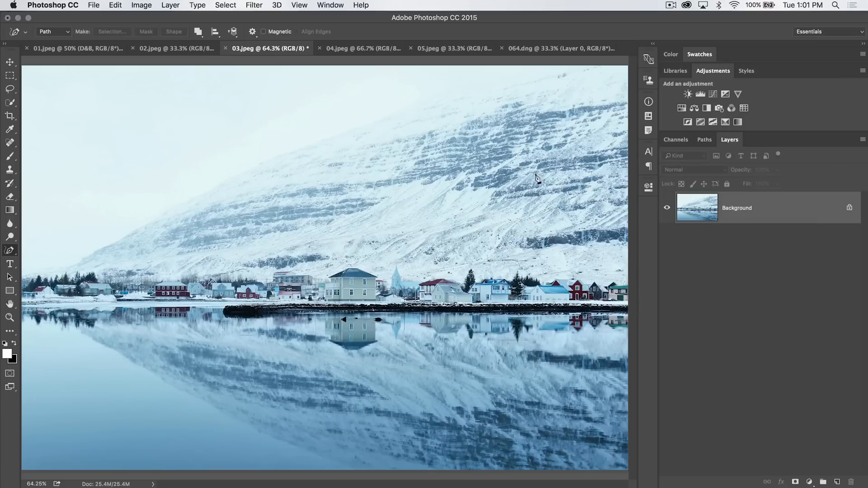
# Draw a four-corner Pen shape over the mountain, changing its fill from orange to black
pyautogui.click(10, 249)
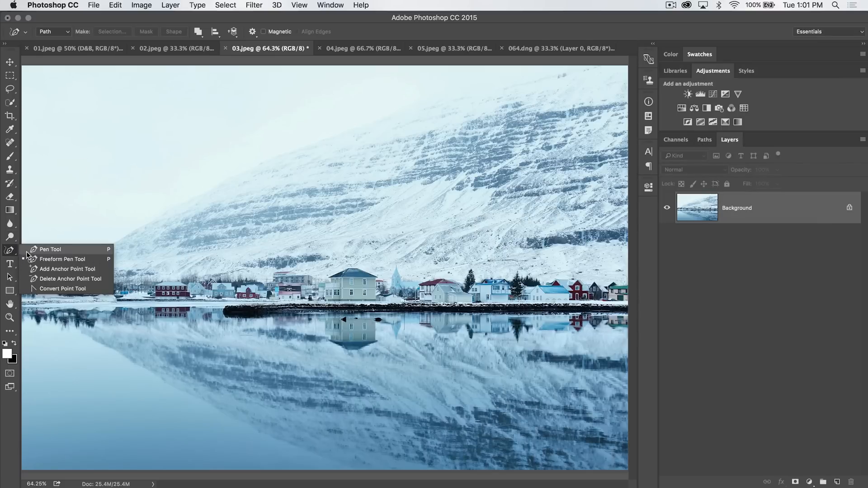
pyautogui.moveTo(53, 252)
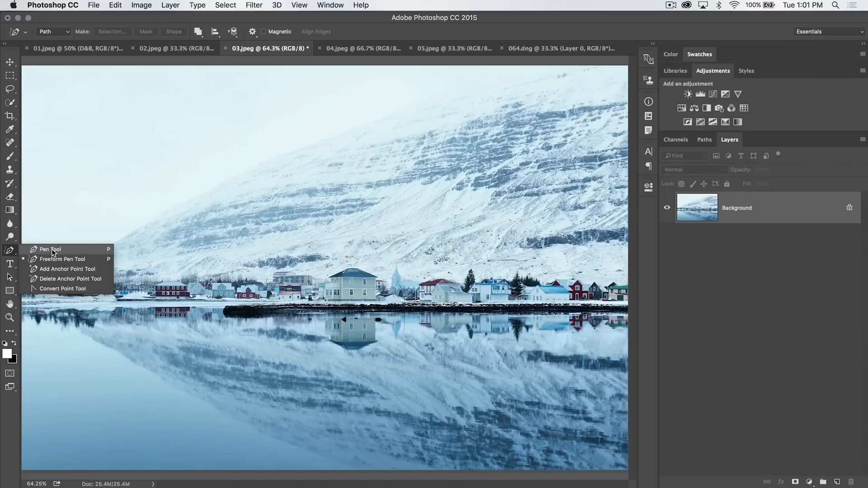
pyautogui.click(50, 250)
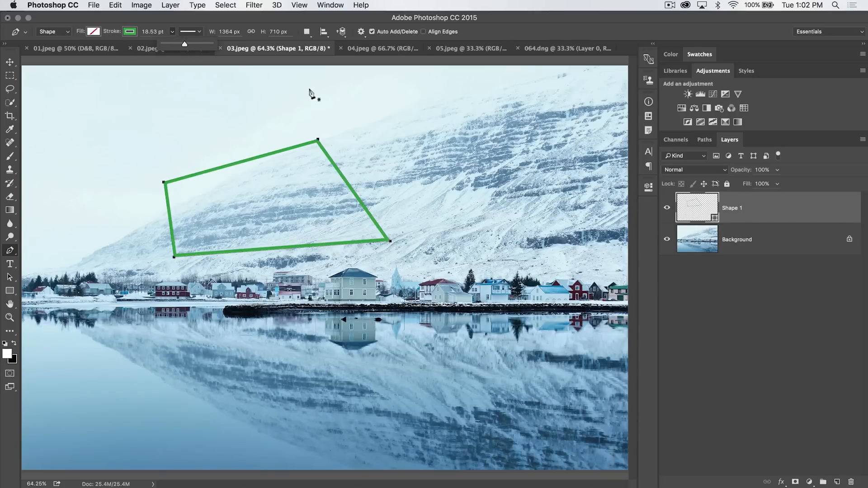
pyautogui.click(94, 32)
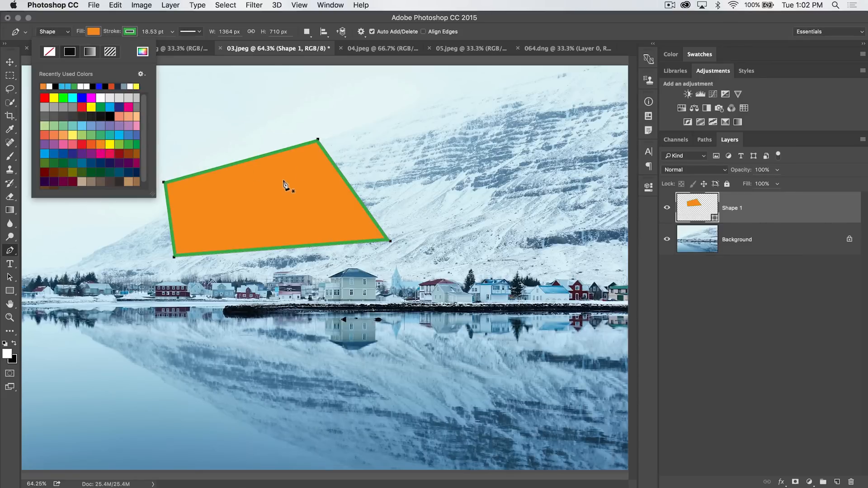
pyautogui.moveTo(674, 176)
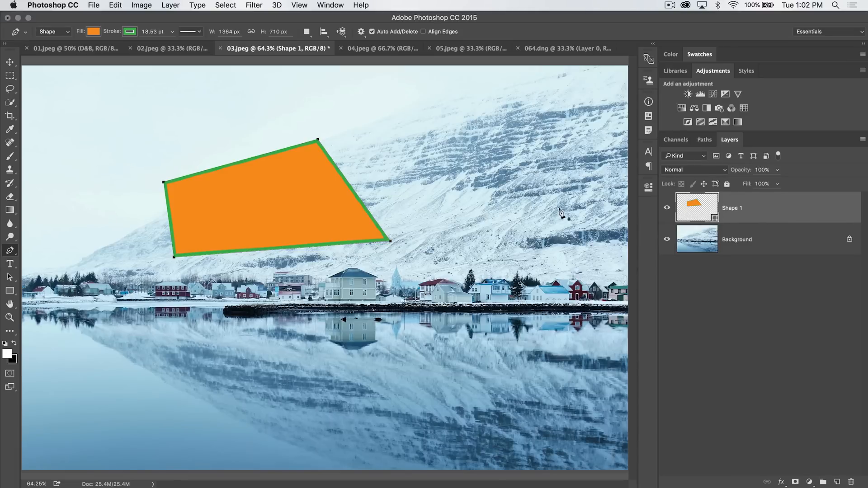
pyautogui.moveTo(742, 233)
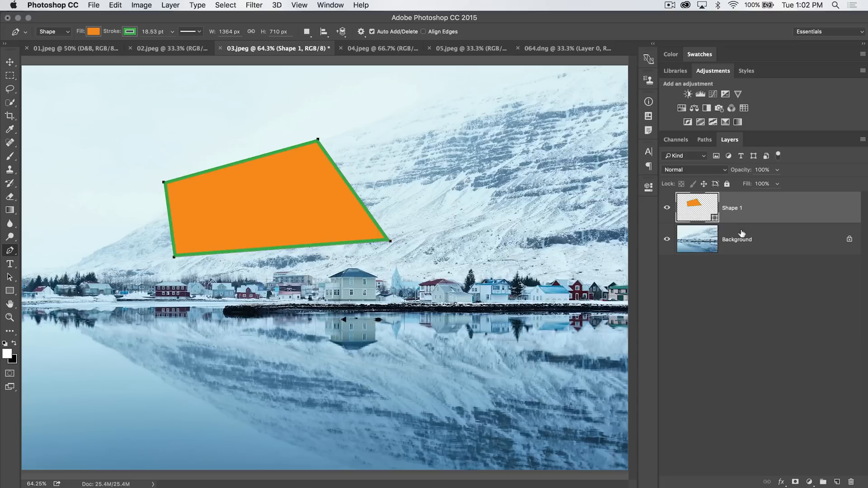
pyautogui.click(93, 31)
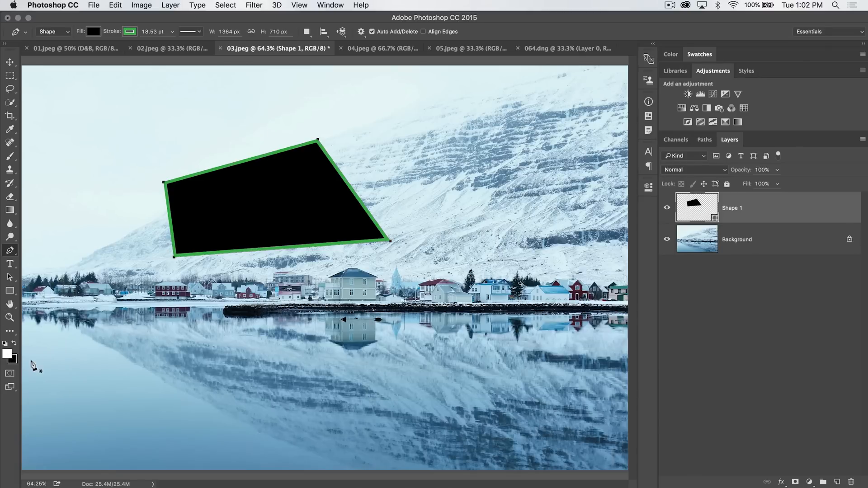
pyautogui.moveTo(208, 316)
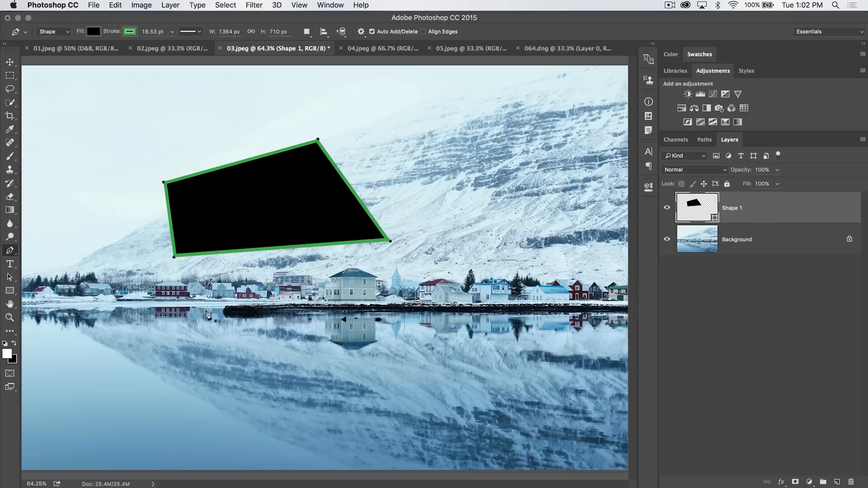
pyautogui.moveTo(693, 264)
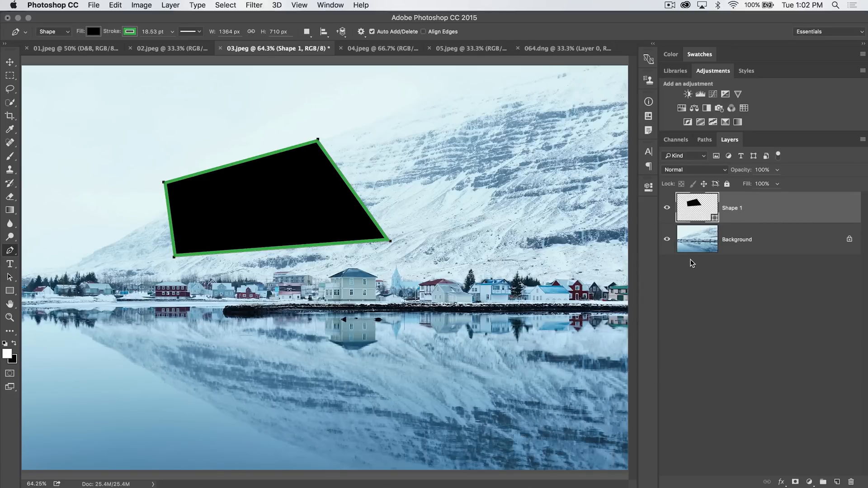
pyautogui.moveTo(801, 282)
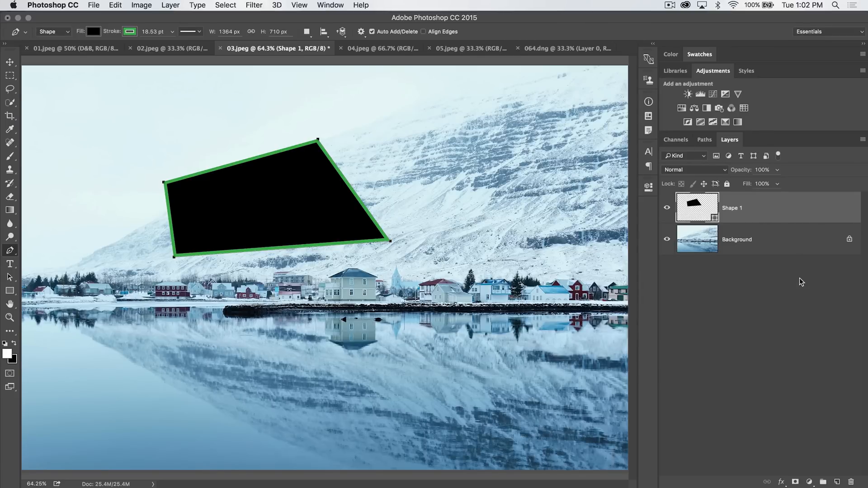
pyautogui.moveTo(745, 353)
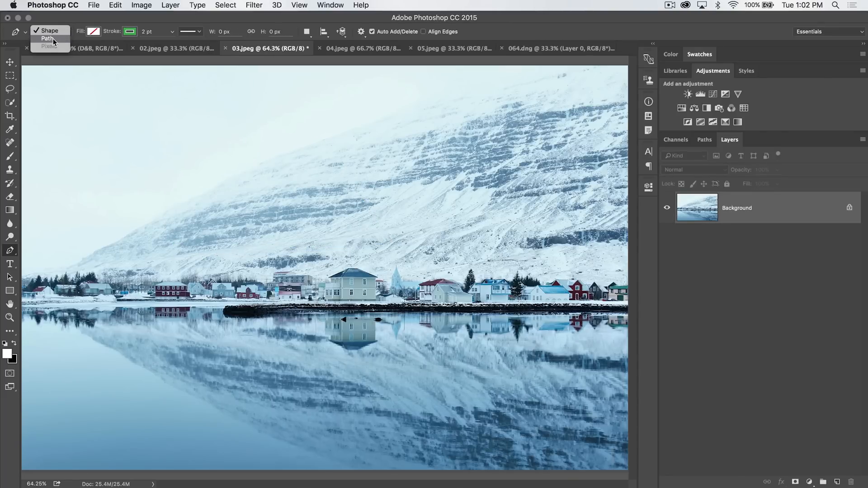
pyautogui.click(47, 39)
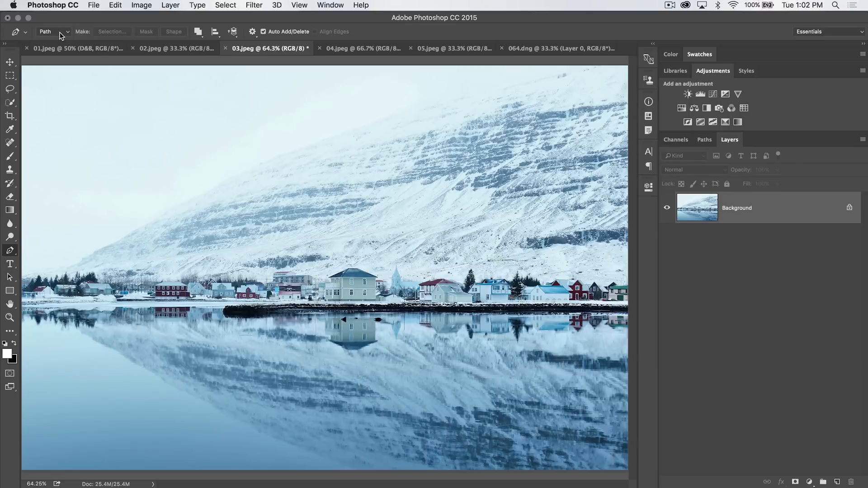
pyautogui.moveTo(243, 210)
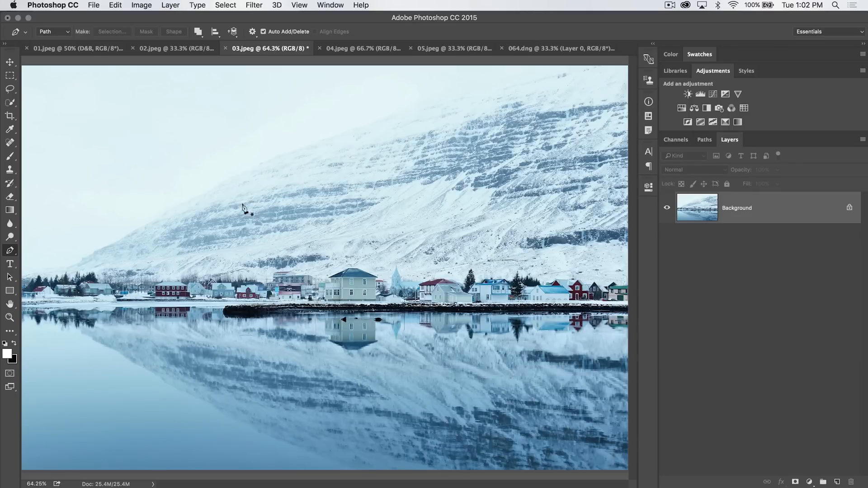
pyautogui.moveTo(276, 208)
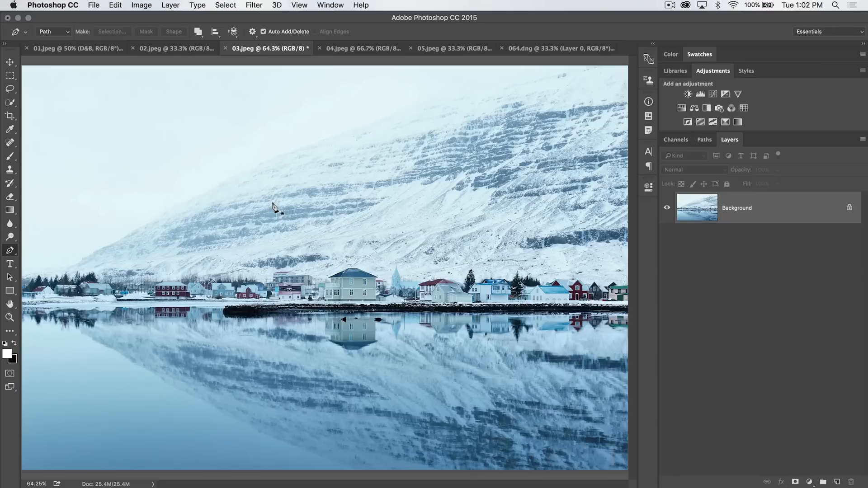
pyautogui.moveTo(272, 188)
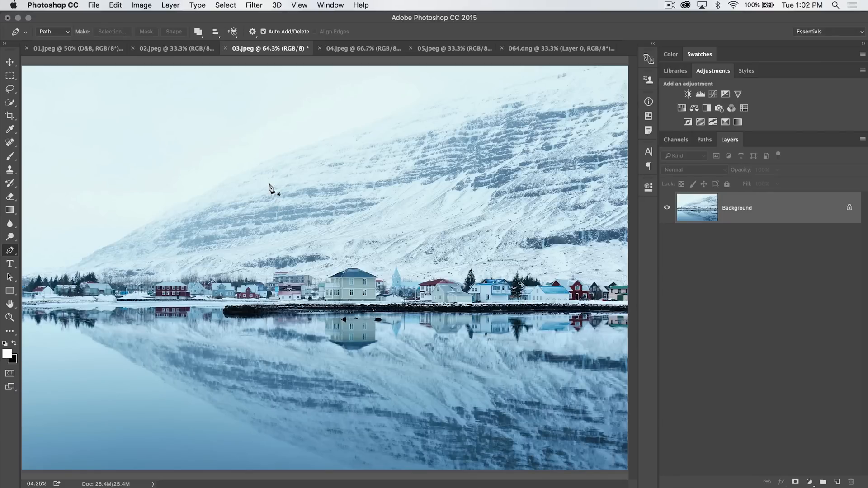
pyautogui.moveTo(311, 272)
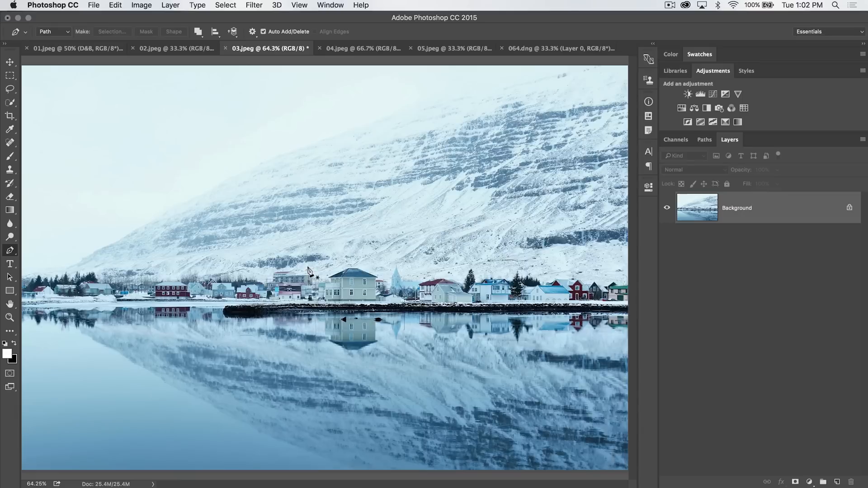
pyautogui.moveTo(309, 245)
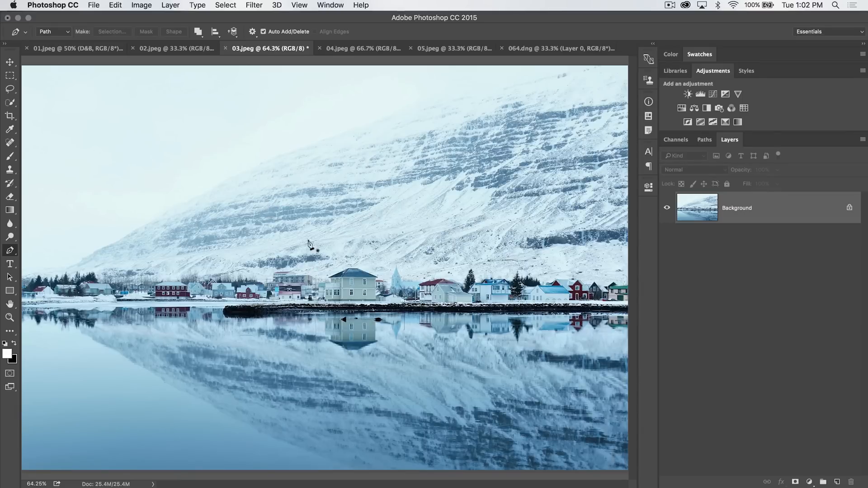
pyautogui.moveTo(262, 208)
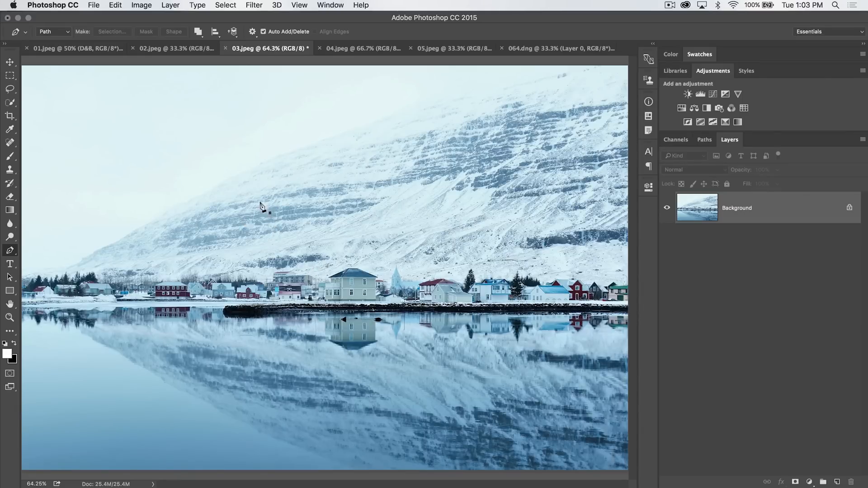
pyautogui.moveTo(298, 196)
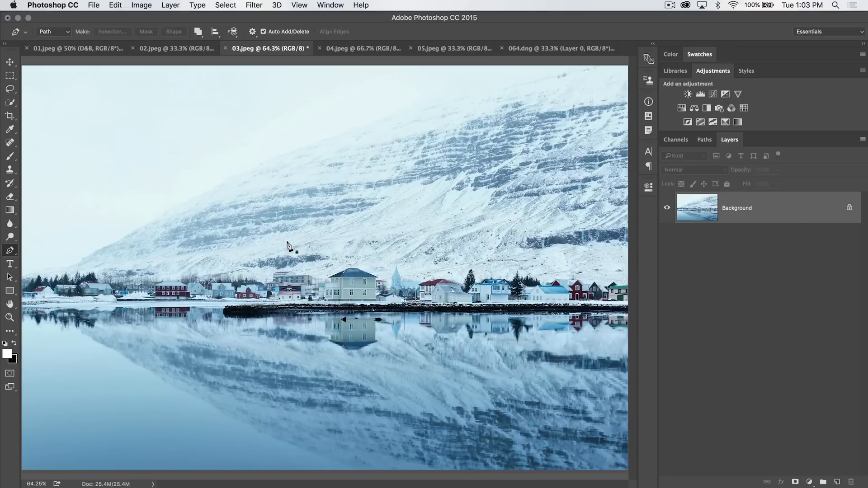
pyautogui.moveTo(282, 242)
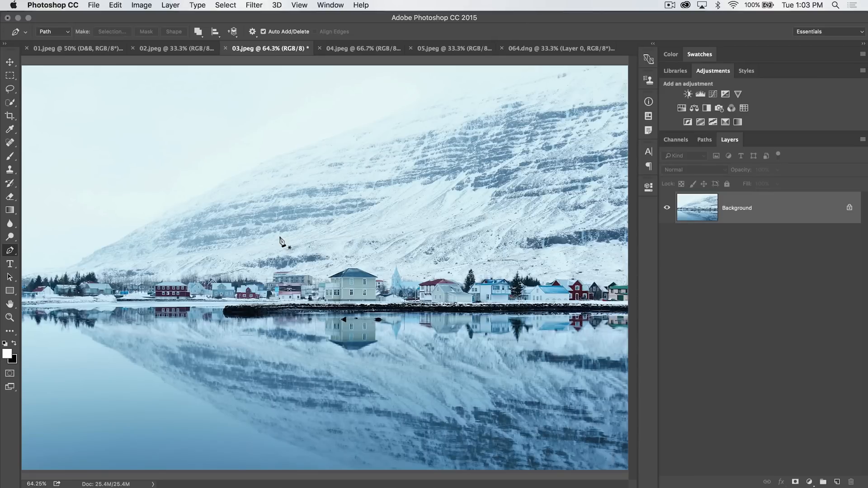
pyautogui.moveTo(481, 232)
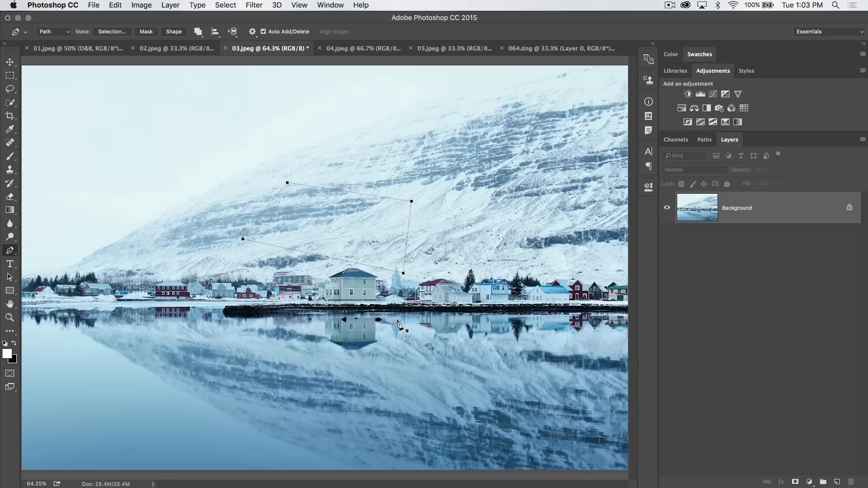
pyautogui.press('cmd+Return')
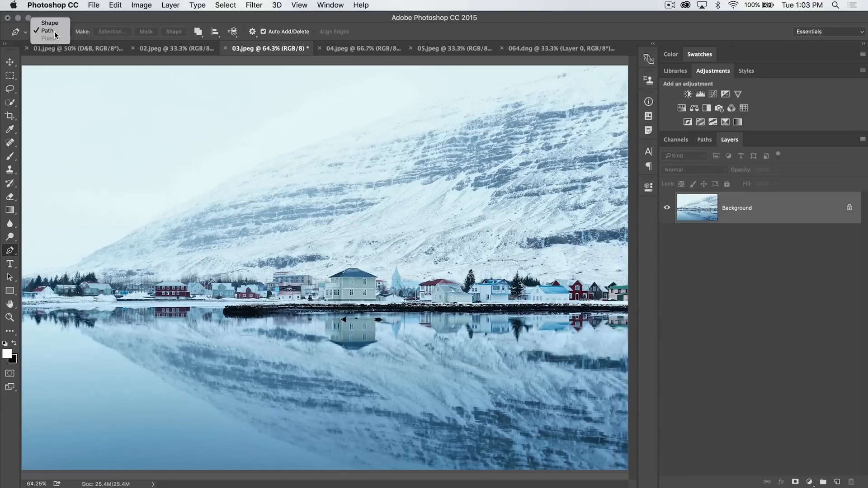
pyautogui.click(50, 22)
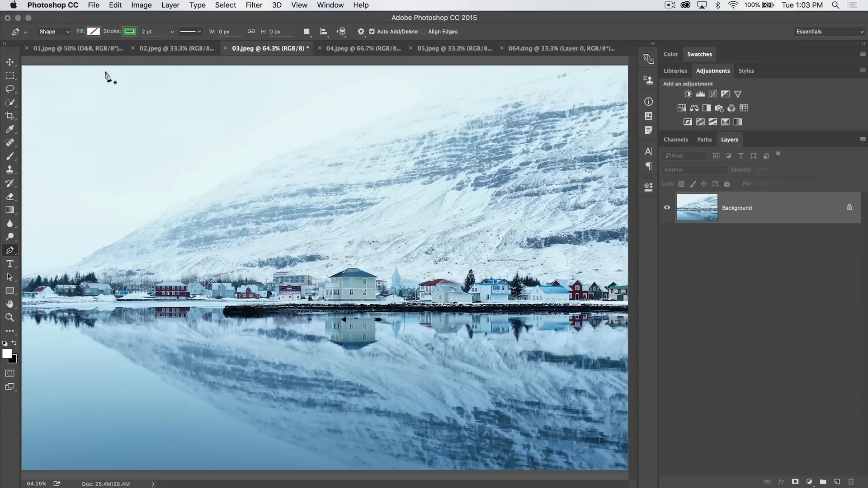
pyautogui.moveTo(64, 34)
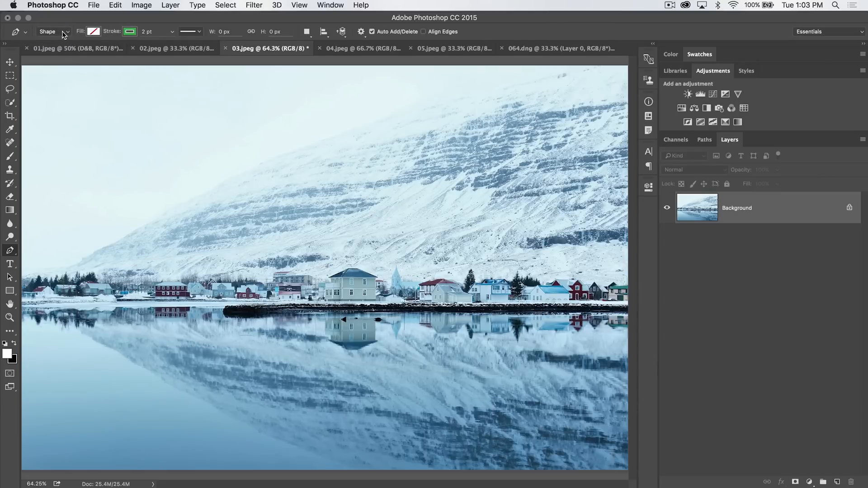
pyautogui.moveTo(55, 31)
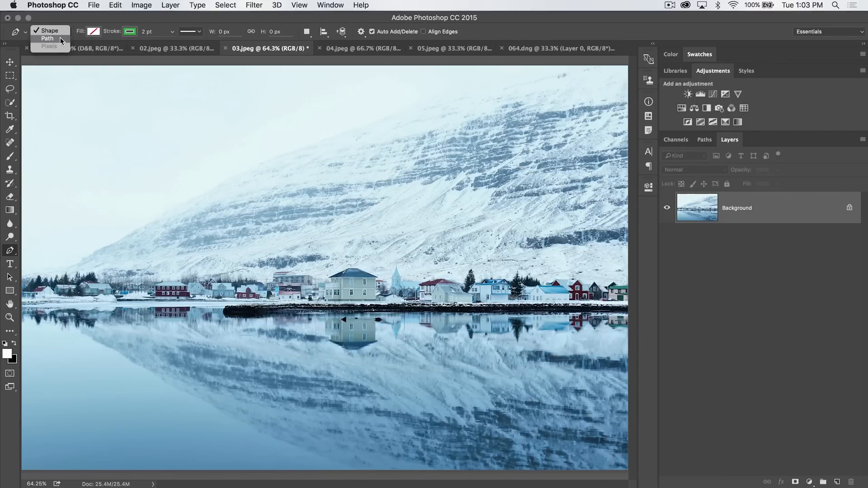
pyautogui.click(48, 39)
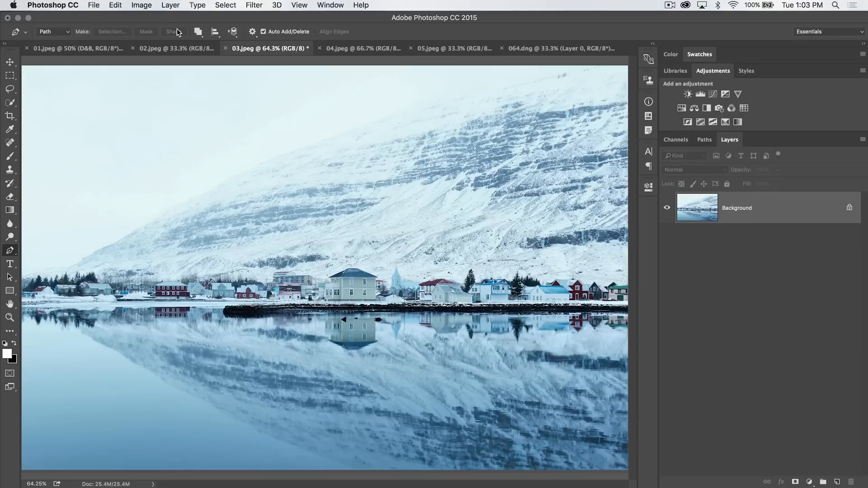
pyautogui.moveTo(175, 34)
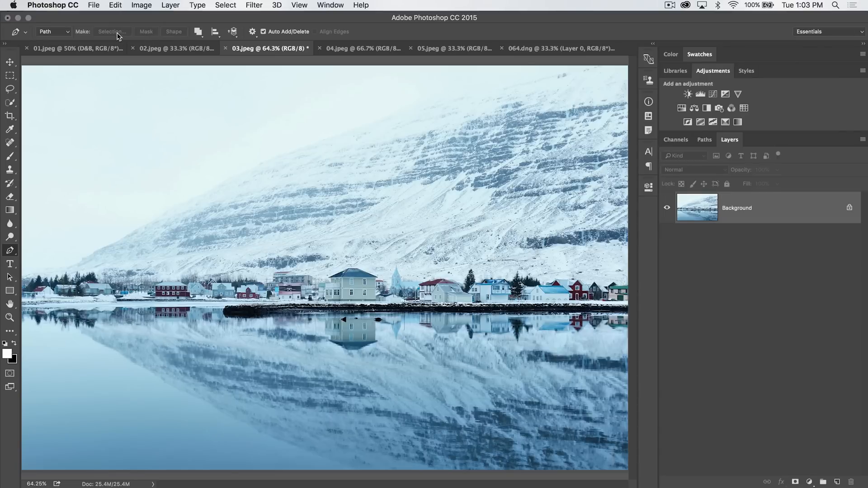
pyautogui.moveTo(110, 31)
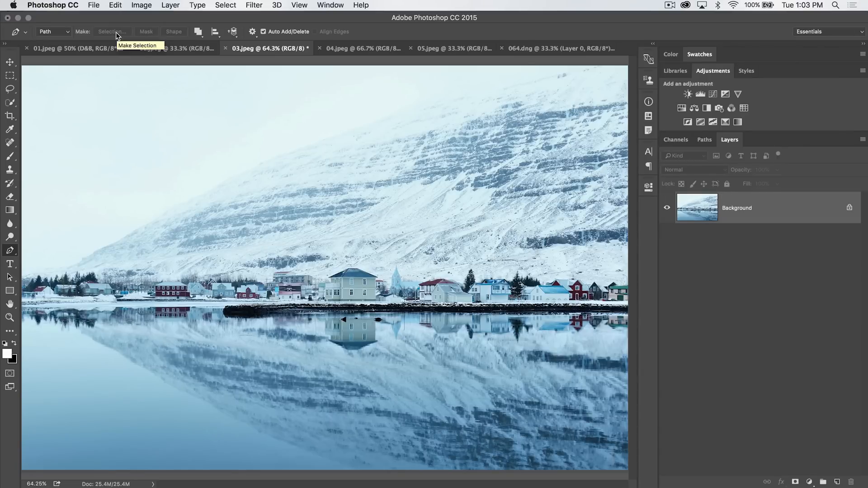
pyautogui.moveTo(247, 182)
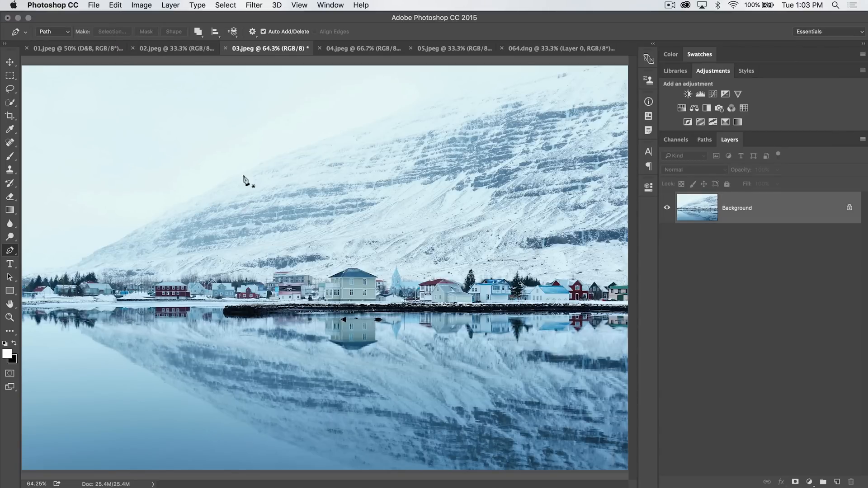
pyautogui.moveTo(228, 120)
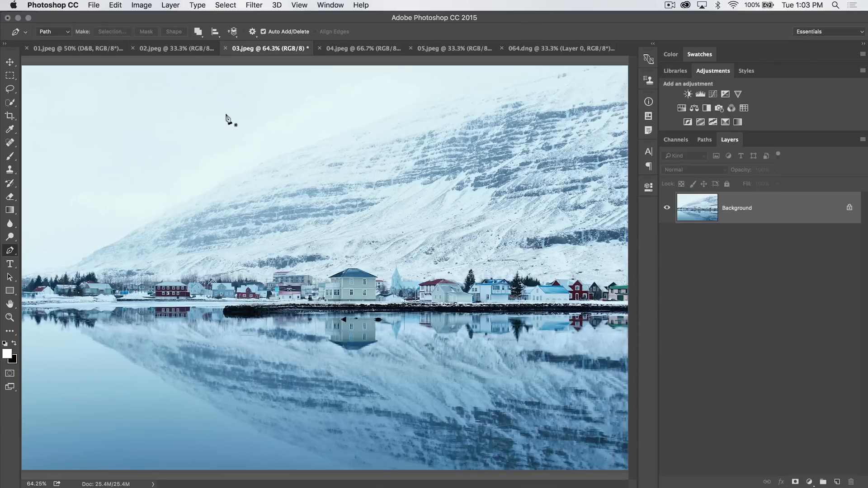
# Place the first corner point of the rectangle over the upper-left mountainside
pyautogui.click(231, 116)
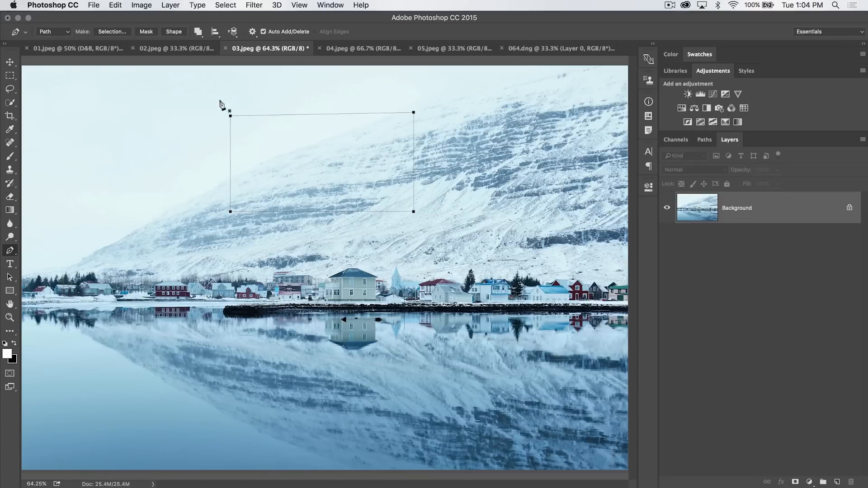
pyautogui.moveTo(716, 155)
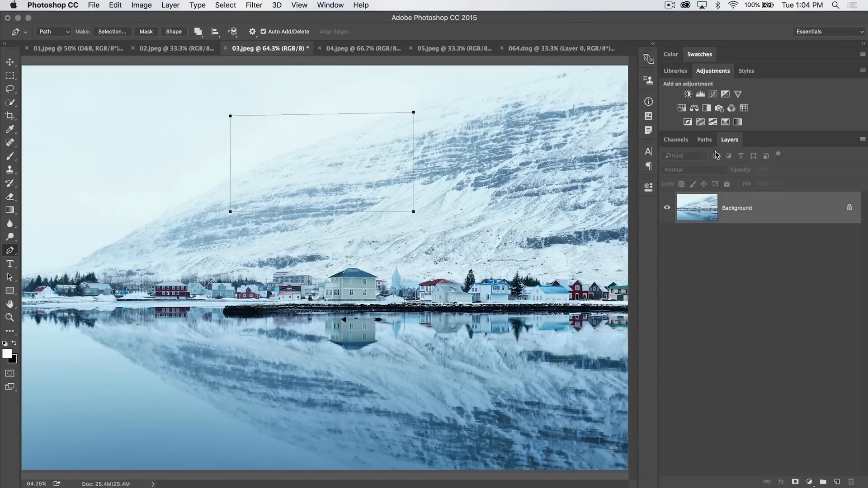
# Show the Paths panel to save the rectangular Work Path as box
pyautogui.click(704, 139)
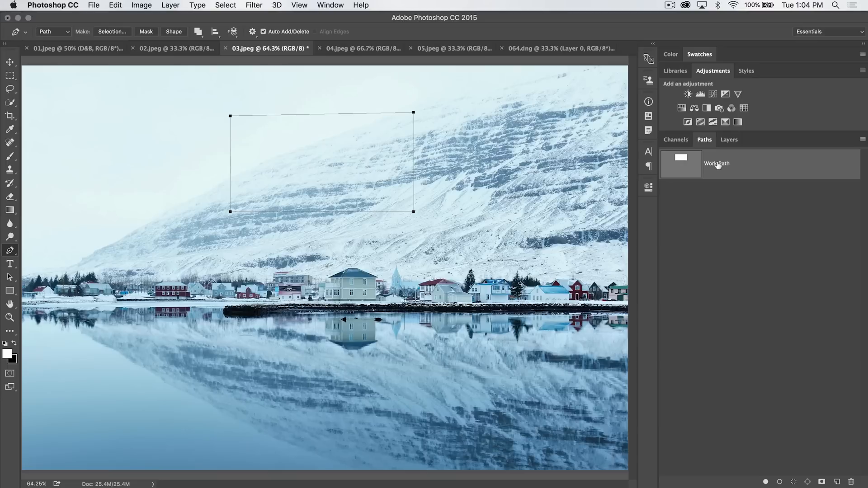
pyautogui.moveTo(726, 165)
pyautogui.write('box')
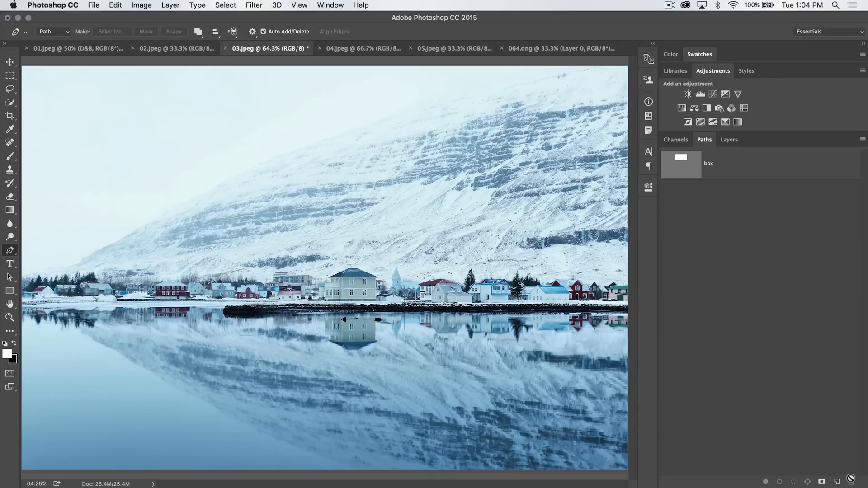
pyautogui.moveTo(708, 160)
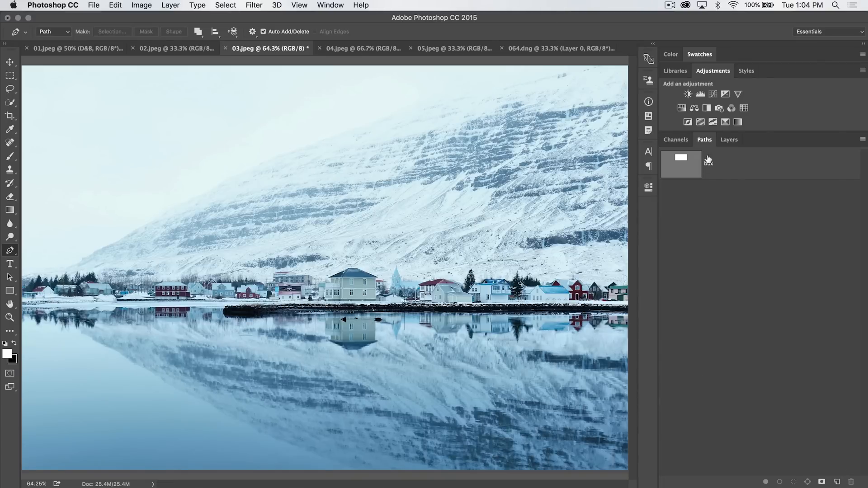
pyautogui.moveTo(739, 167)
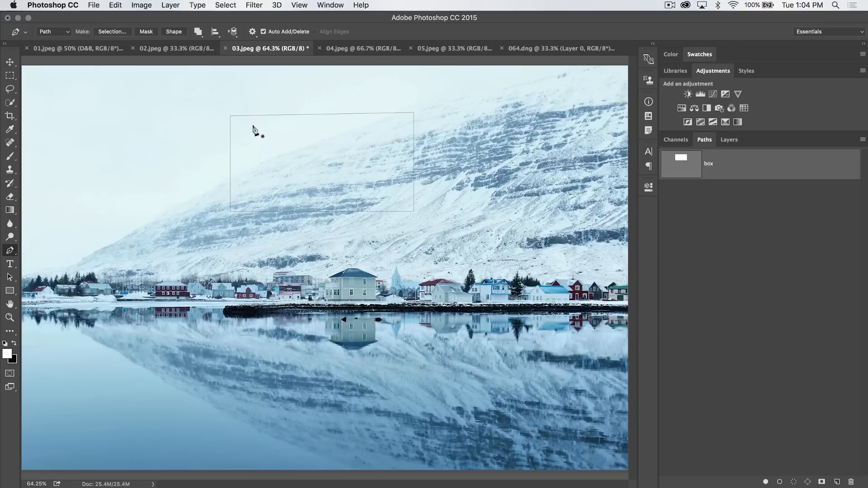
pyautogui.moveTo(299, 125)
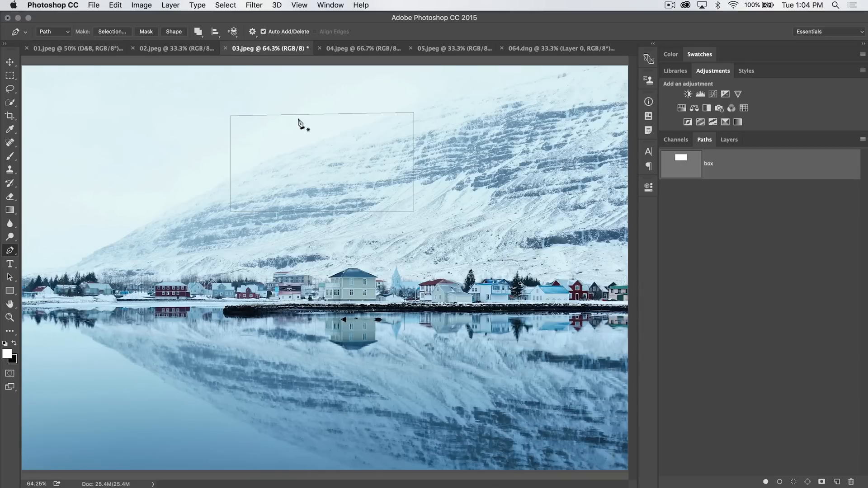
pyautogui.moveTo(249, 131)
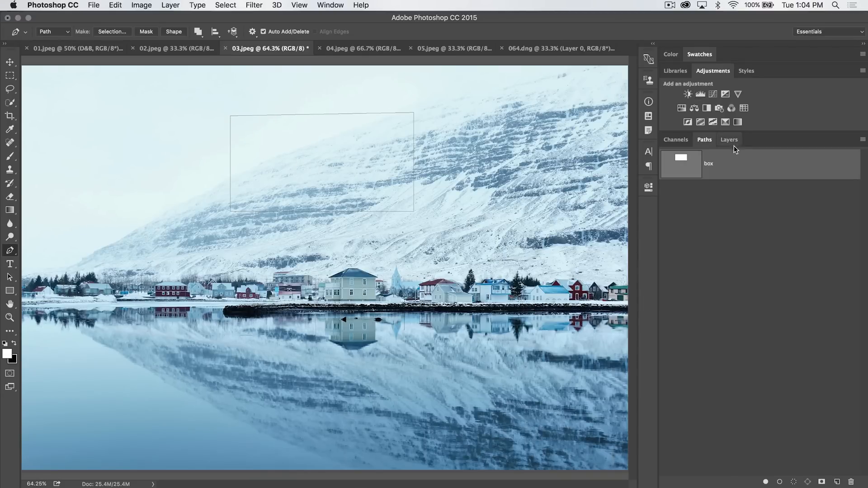
# Return to the Layers panel with the box outline displayed on the photo
pyautogui.click(729, 140)
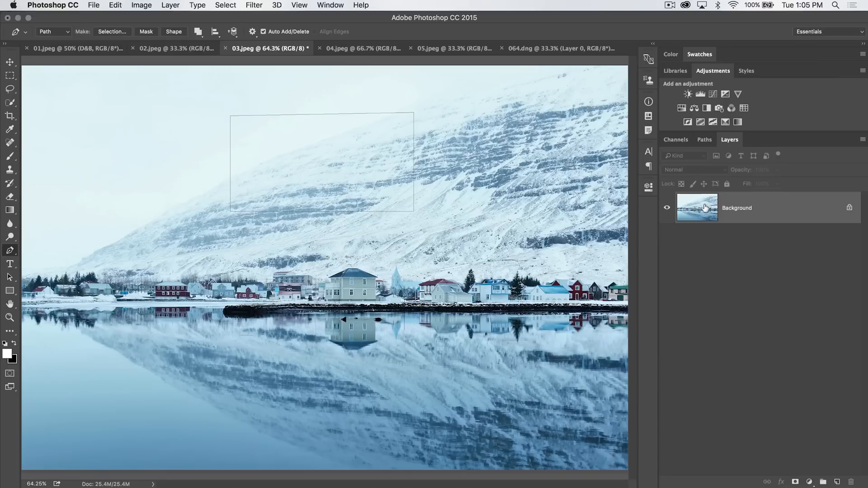
pyautogui.moveTo(267, 138)
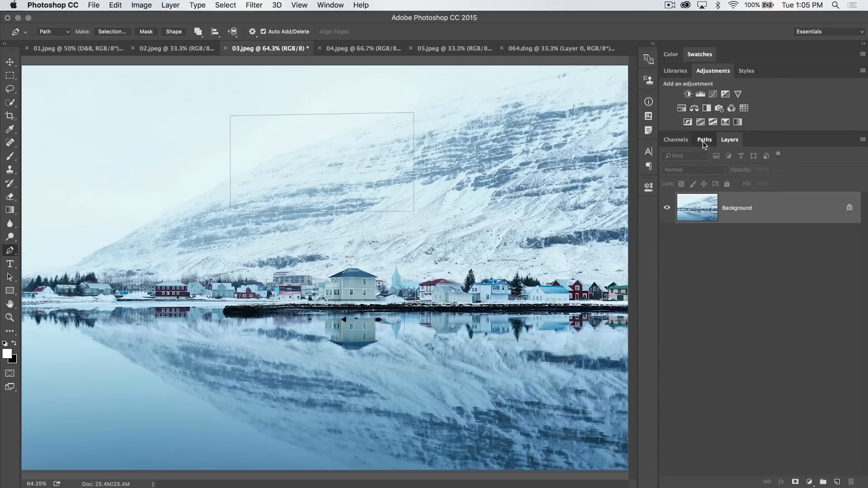
pyautogui.click(705, 138)
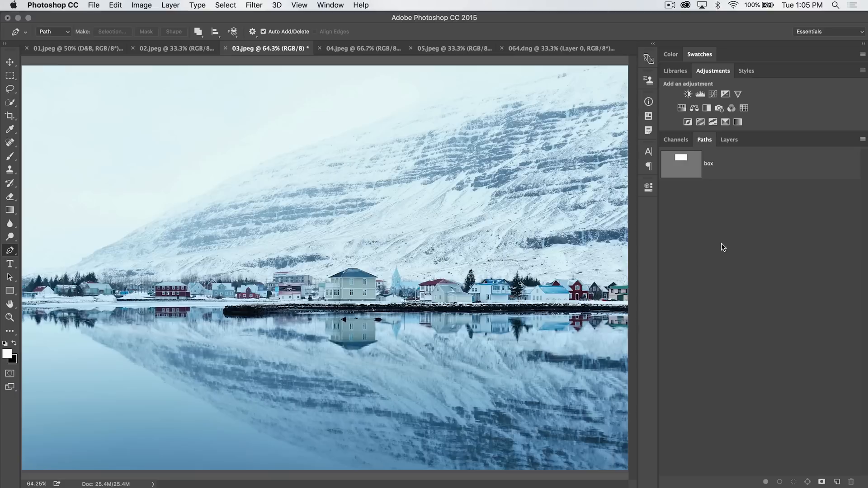
pyautogui.moveTo(729, 140)
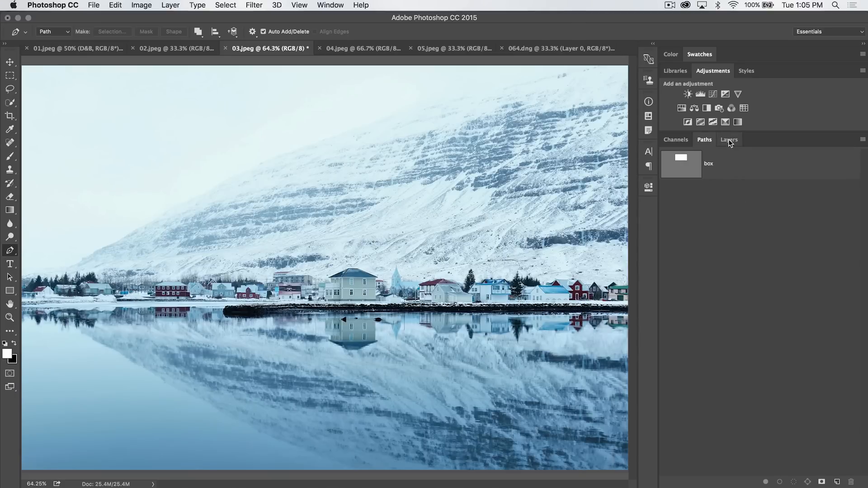
pyautogui.click(730, 139)
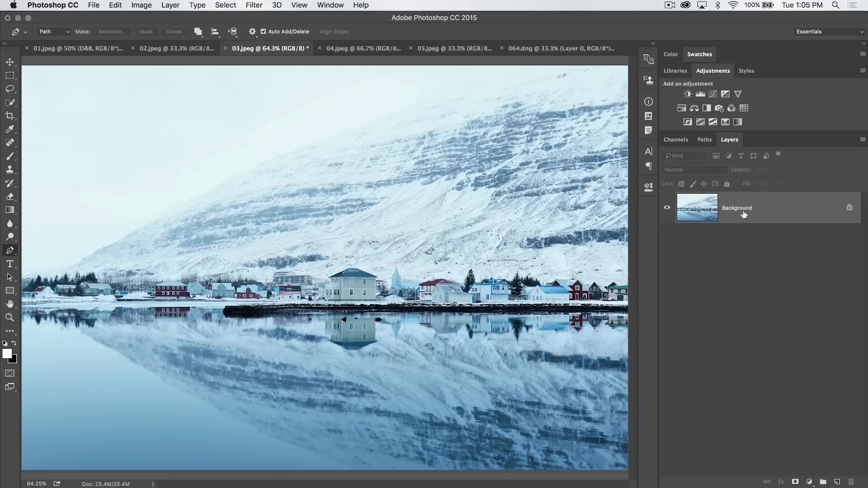
pyautogui.moveTo(752, 213)
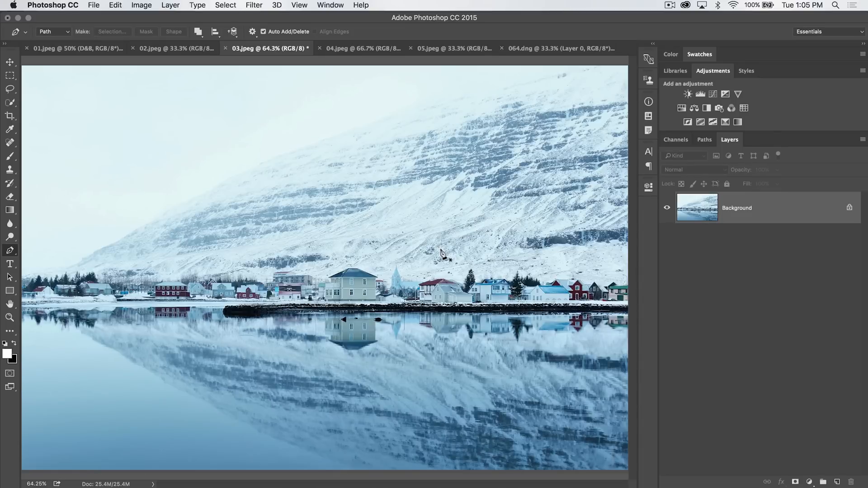
pyautogui.moveTo(454, 276)
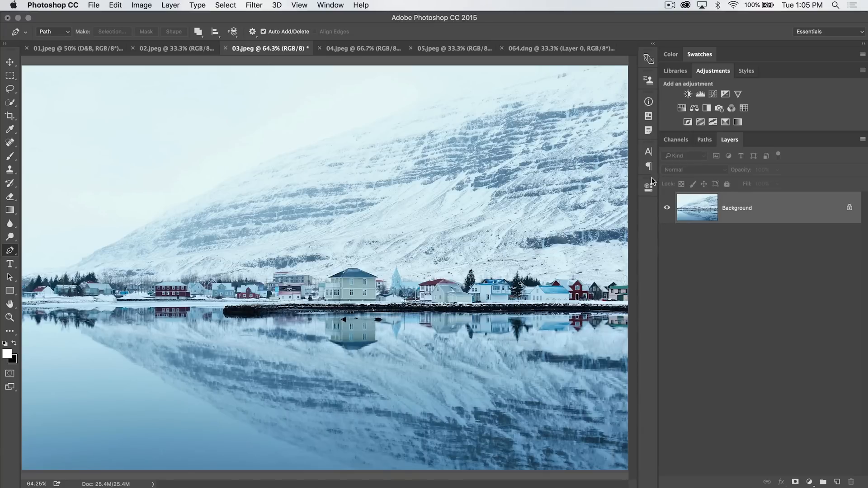
pyautogui.click(703, 140)
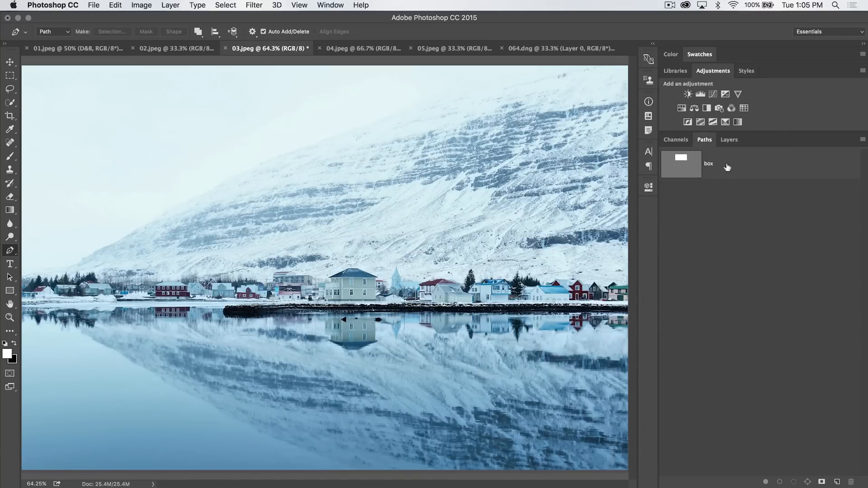
pyautogui.click(729, 140)
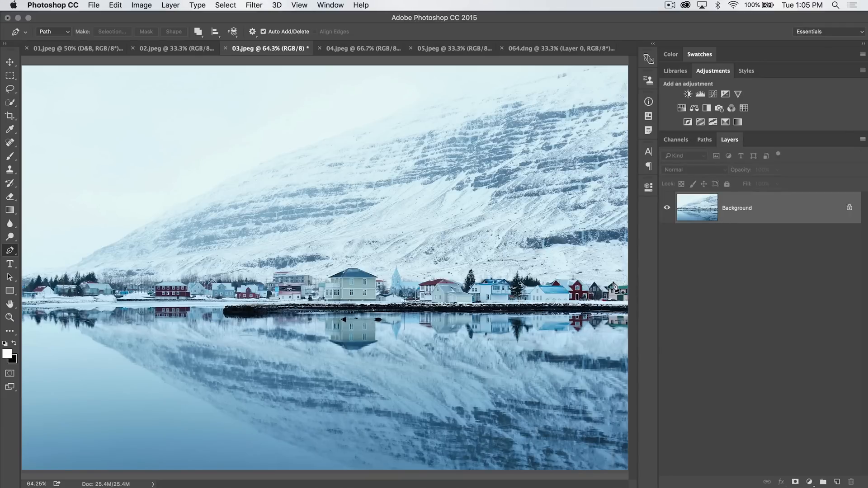
pyautogui.moveTo(484, 172)
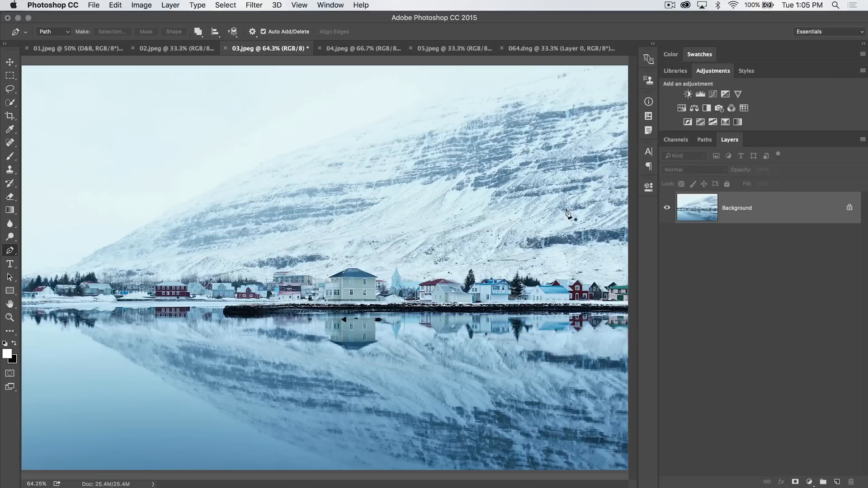
pyautogui.moveTo(240, 178)
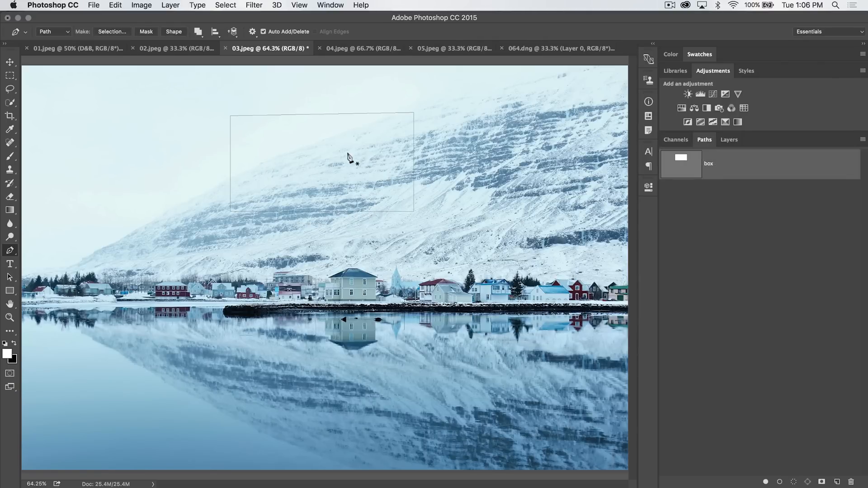
pyautogui.moveTo(374, 114)
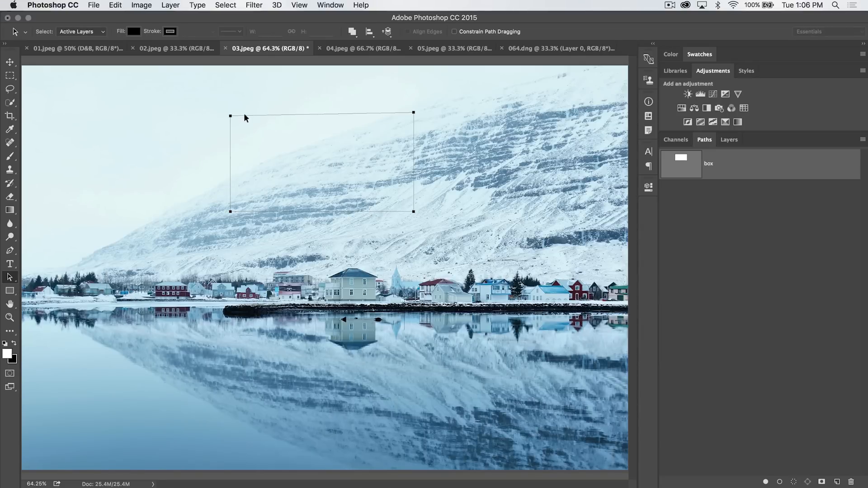
pyautogui.moveTo(404, 99)
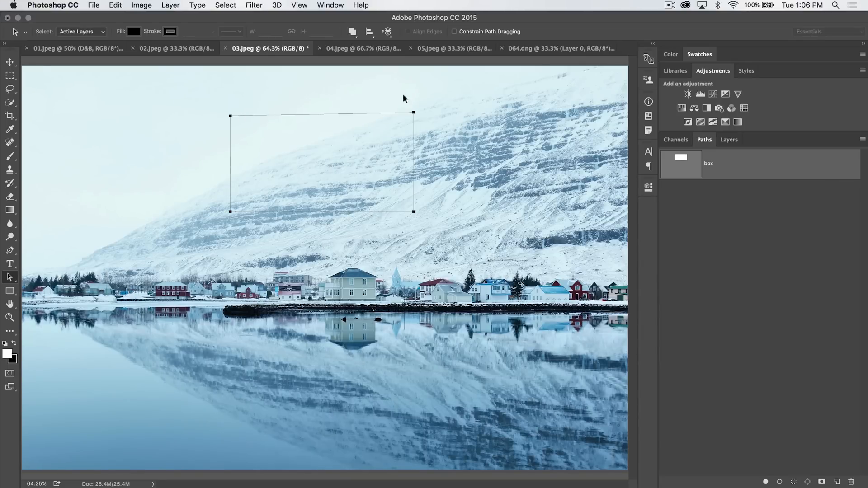
# Drag the box path down toward the houses, dismissing the locked-layer warning
pyautogui.click(10, 250)
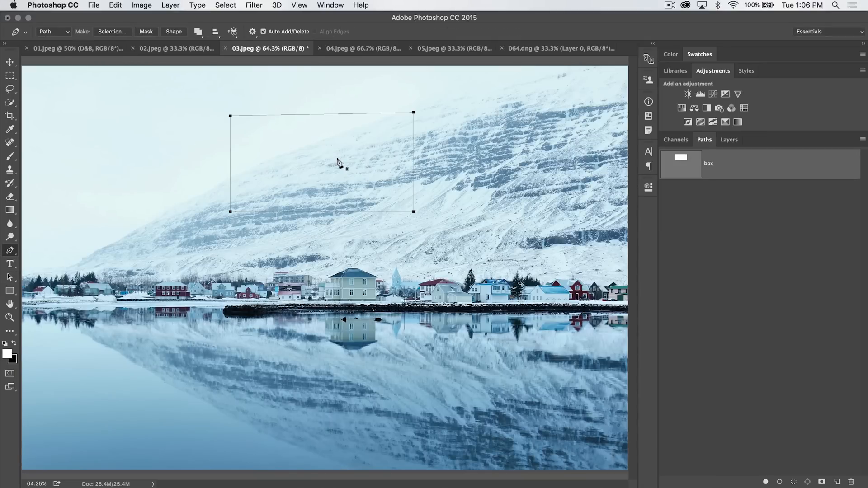
pyautogui.moveTo(313, 112)
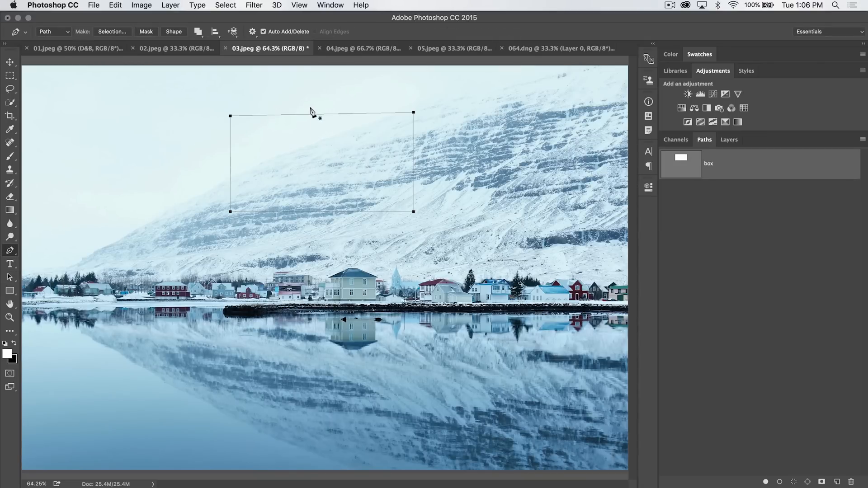
pyautogui.moveTo(321, 140)
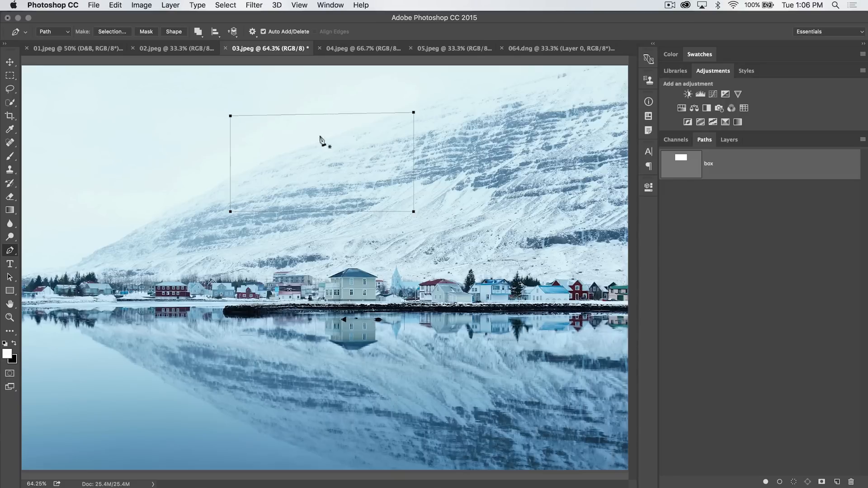
pyautogui.click(10, 62)
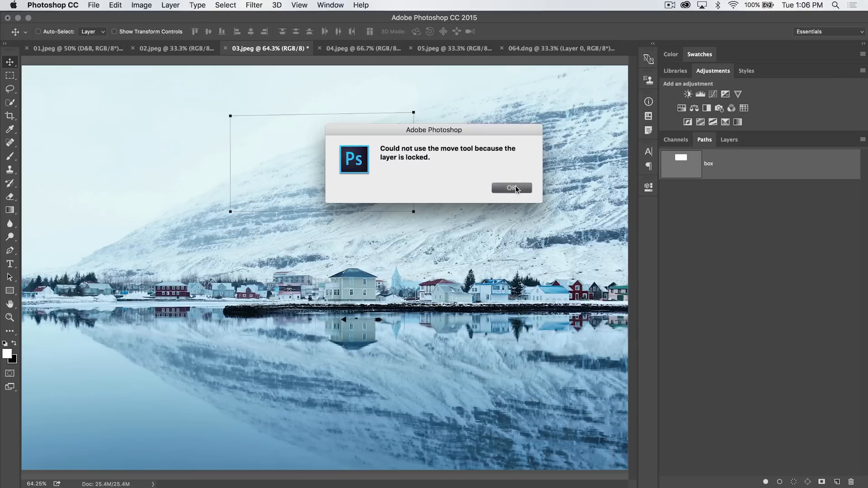
pyautogui.click(510, 188)
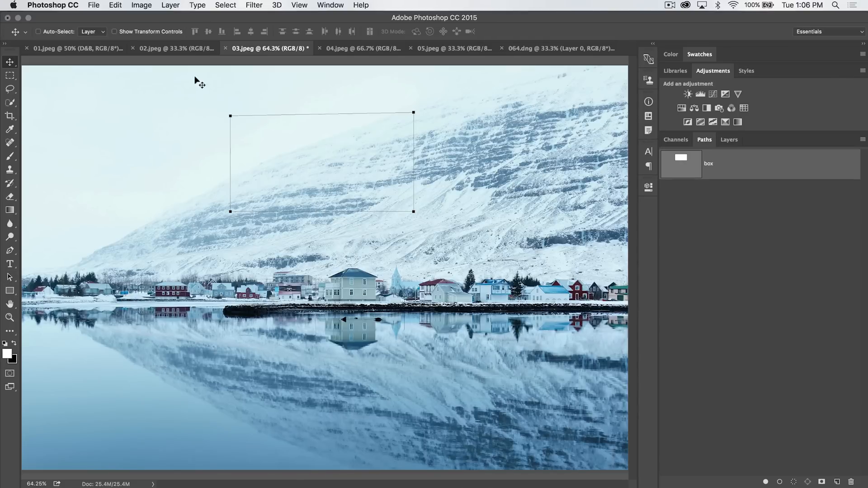
pyautogui.moveTo(17, 284)
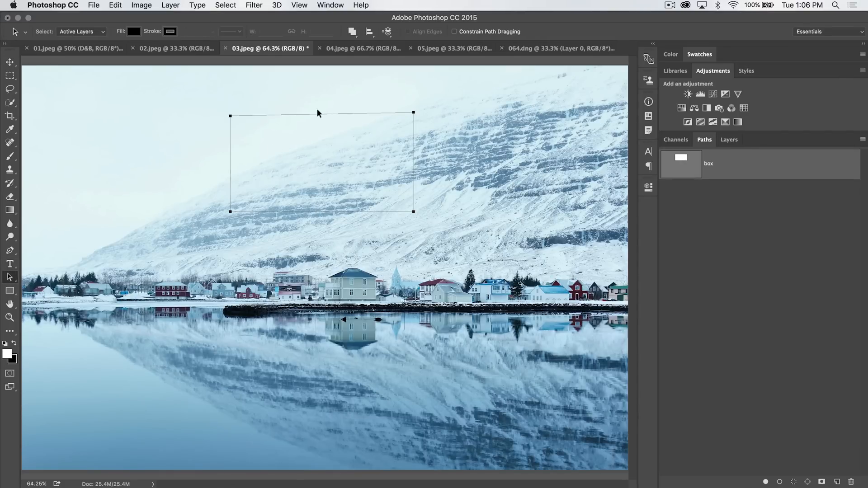
pyautogui.moveTo(319, 161); pyautogui.dragTo(326, 222)
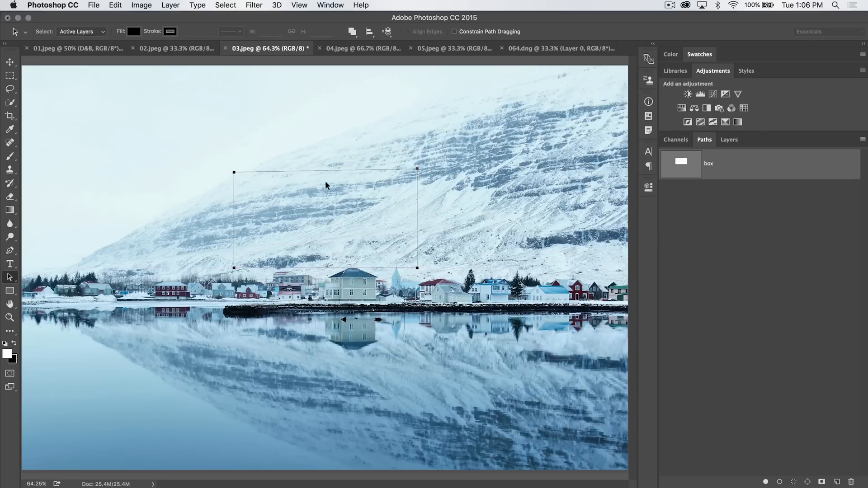
pyautogui.click(9, 251)
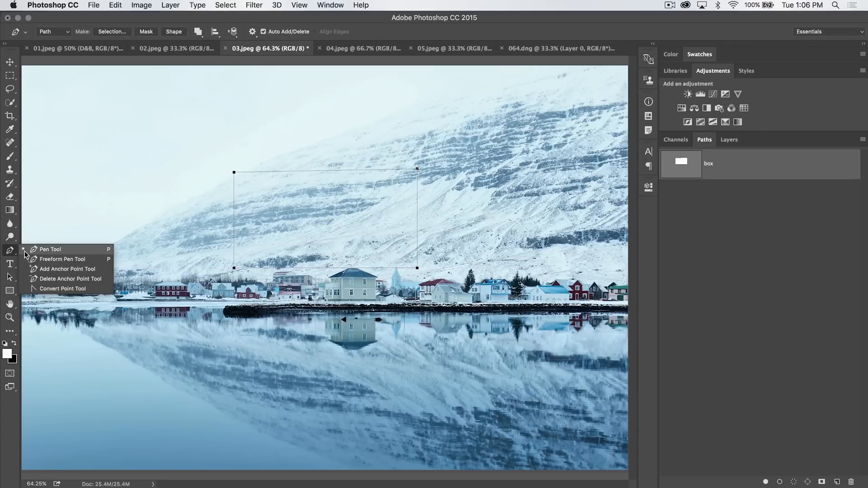
# Add an anchor point midway along the box path's top edge
pyautogui.click(50, 250)
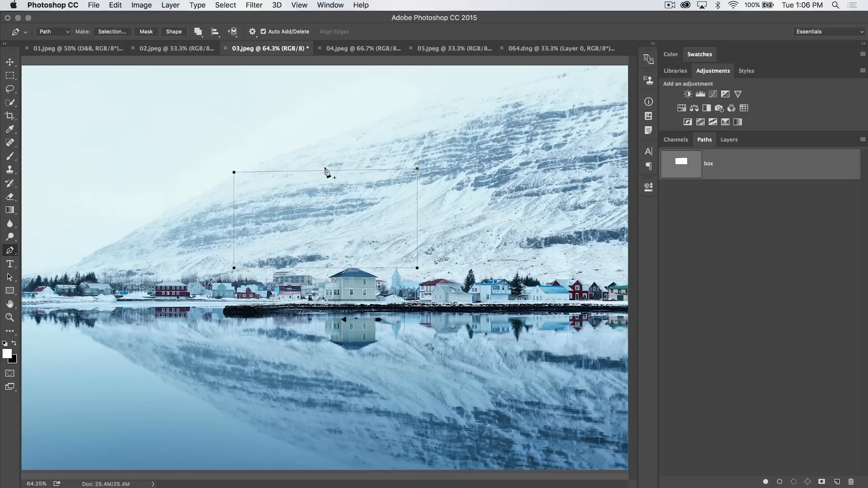
pyautogui.moveTo(323, 172)
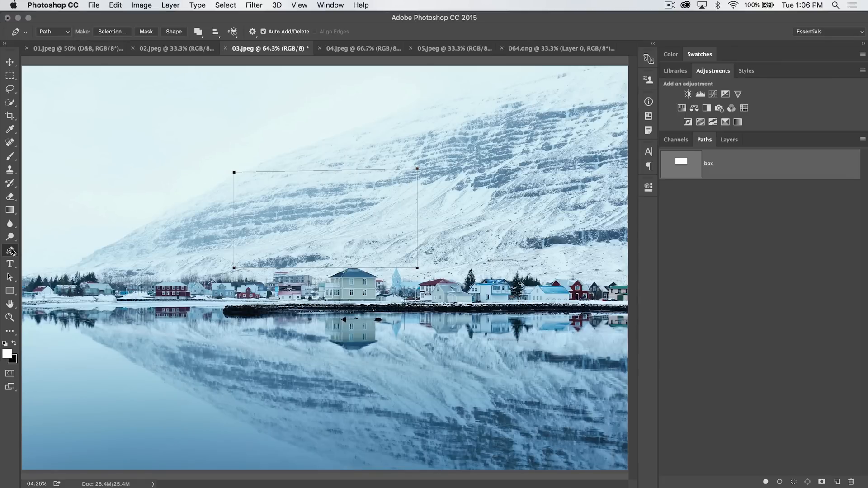
pyautogui.click(10, 251)
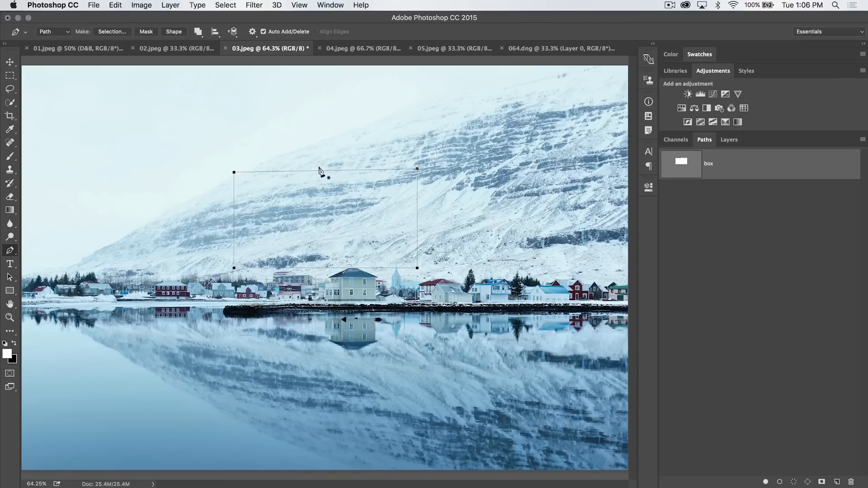
pyautogui.click(324, 170)
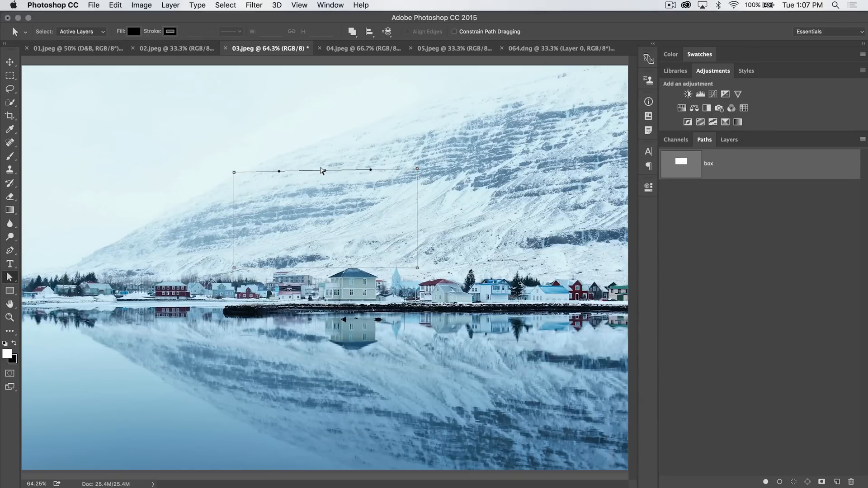
# Drag the middle top anchor upward in two pulls to arch the box's top edge
pyautogui.moveTo(323, 170); pyautogui.dragTo(322, 132)
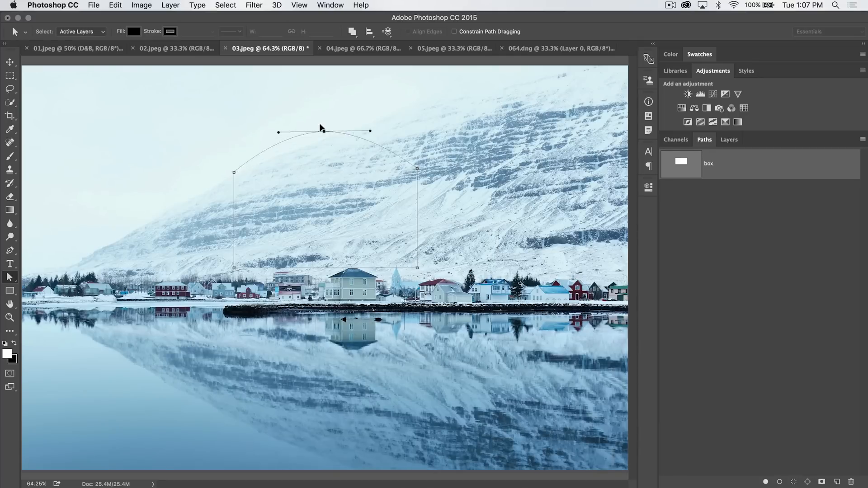
pyautogui.moveTo(323, 133); pyautogui.dragTo(322, 113)
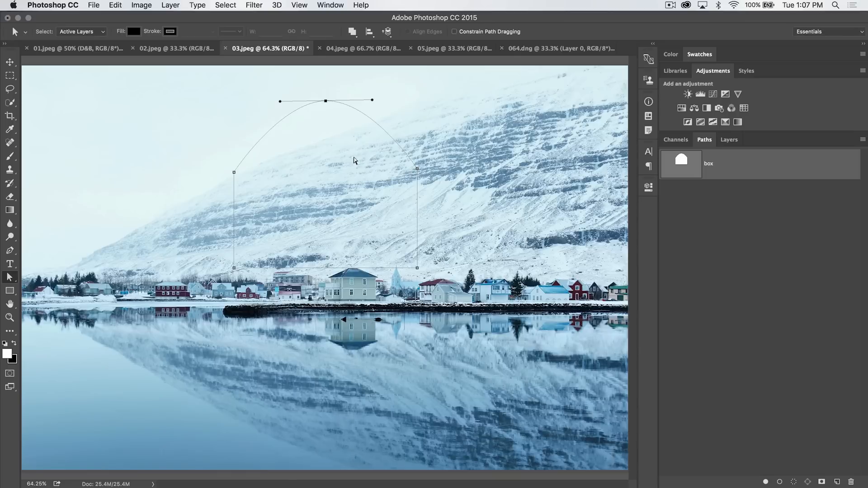
pyautogui.moveTo(33, 203)
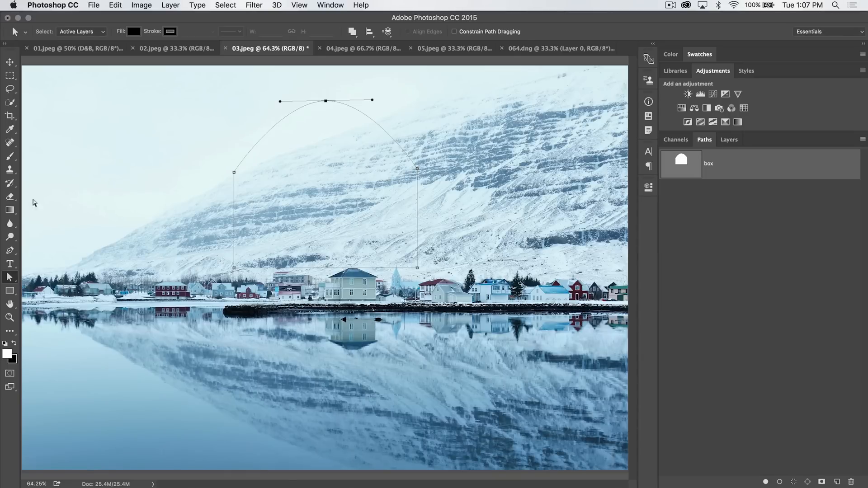
pyautogui.click(10, 236)
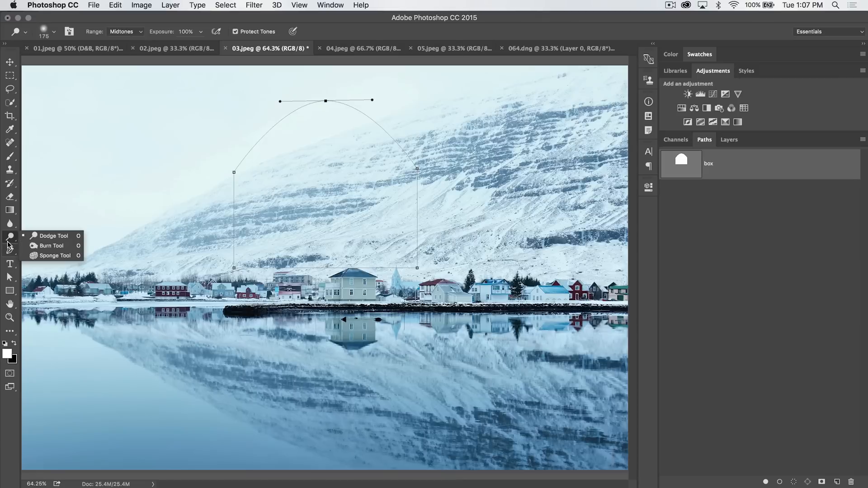
pyautogui.click(10, 250)
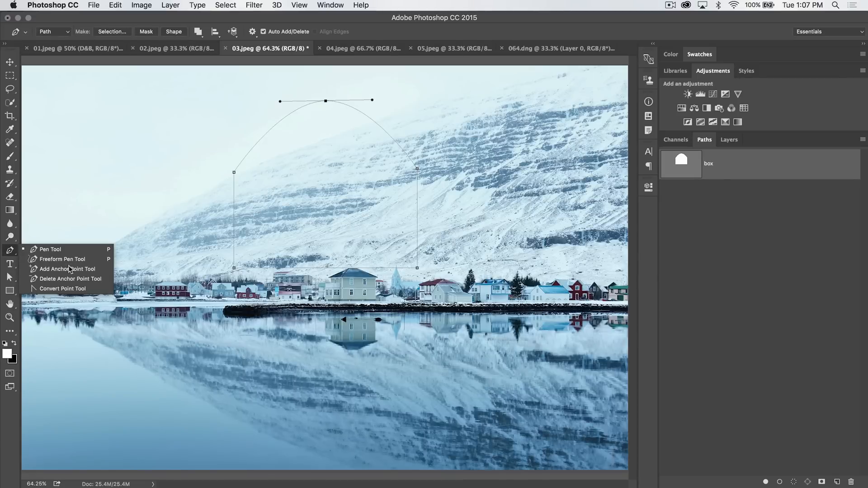
# Convert the arched top anchor into a sharp corner point with the Convert Point Tool
pyautogui.click(63, 289)
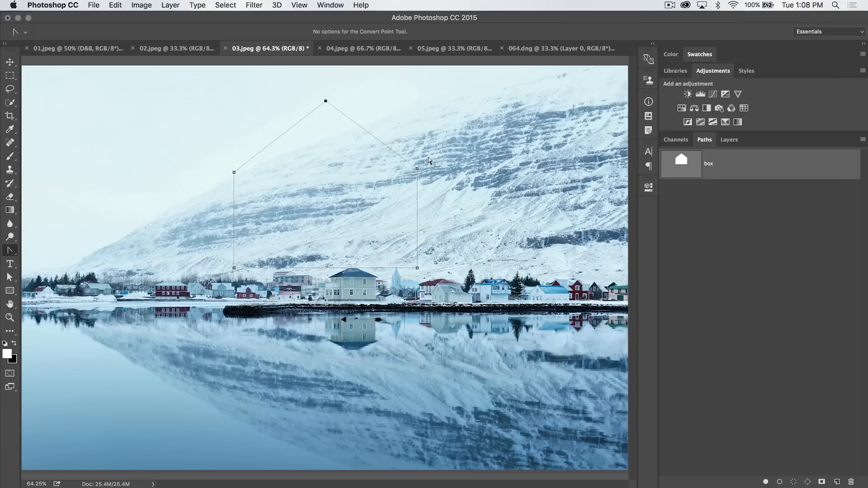
pyautogui.moveTo(385, 145)
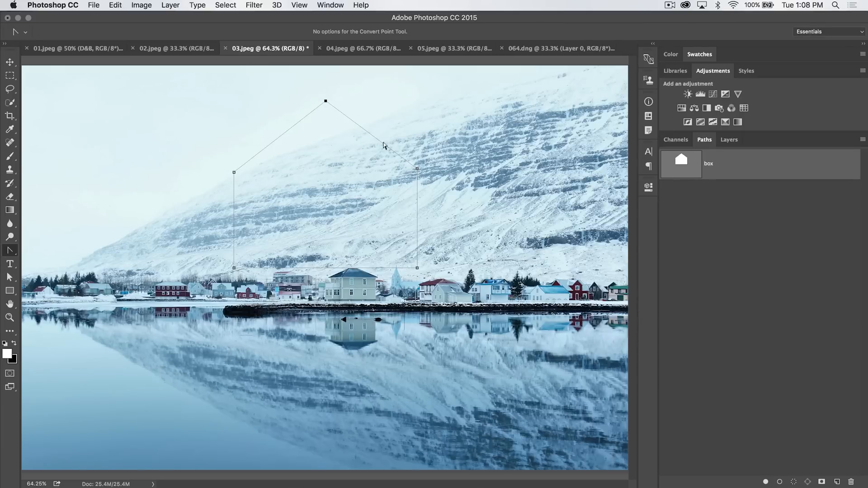
pyautogui.moveTo(481, 151)
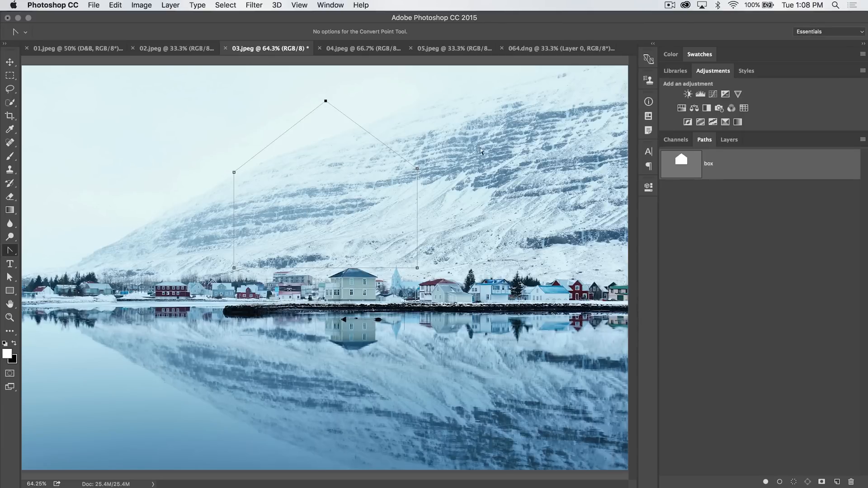
pyautogui.moveTo(346, 217)
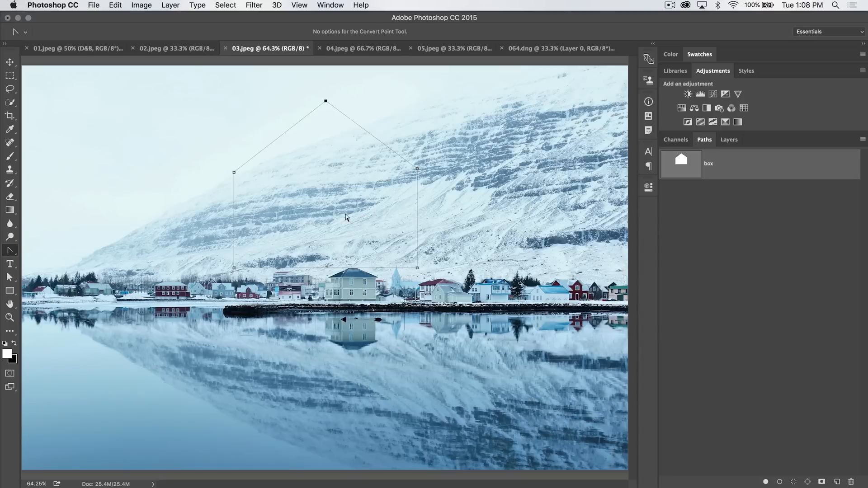
pyautogui.click(10, 250)
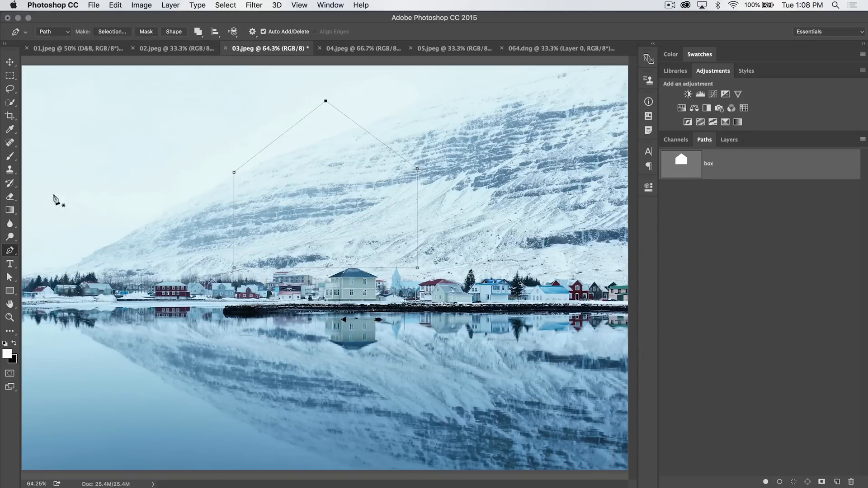
pyautogui.moveTo(194, 145)
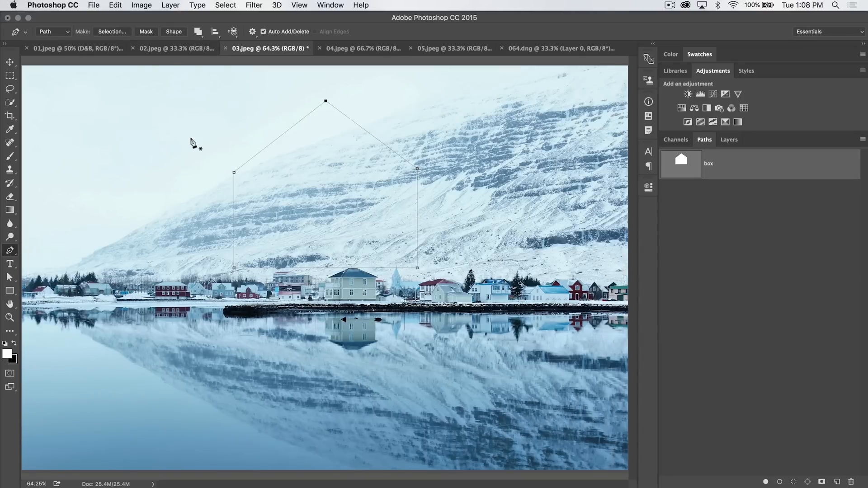